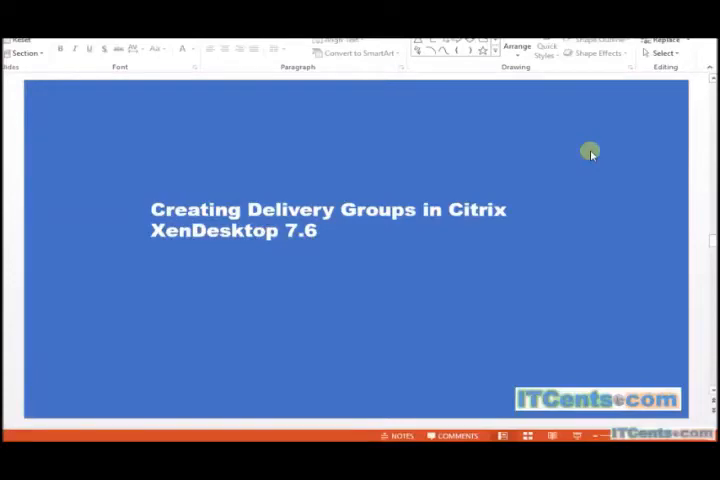
mouse_move(590, 152)
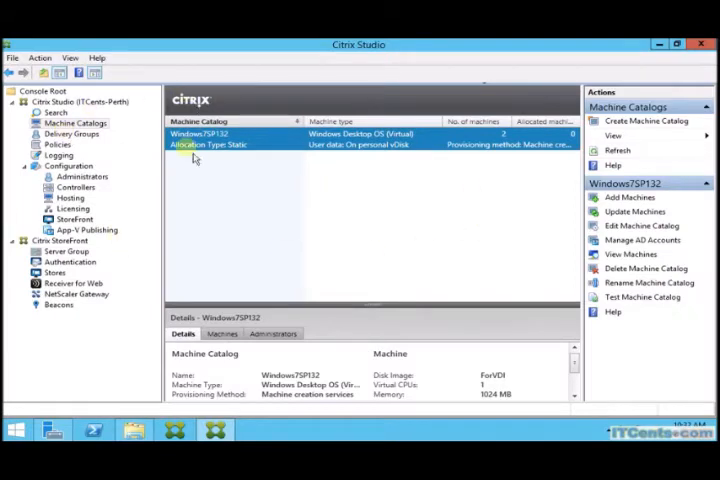
mouse_move(338, 155)
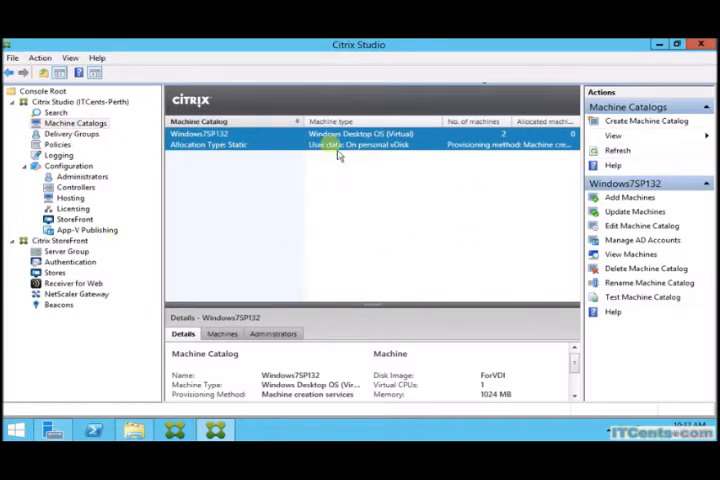
Step: Refresh the machine catalog list, then show the still-empty Delivery Groups list
click(617, 150)
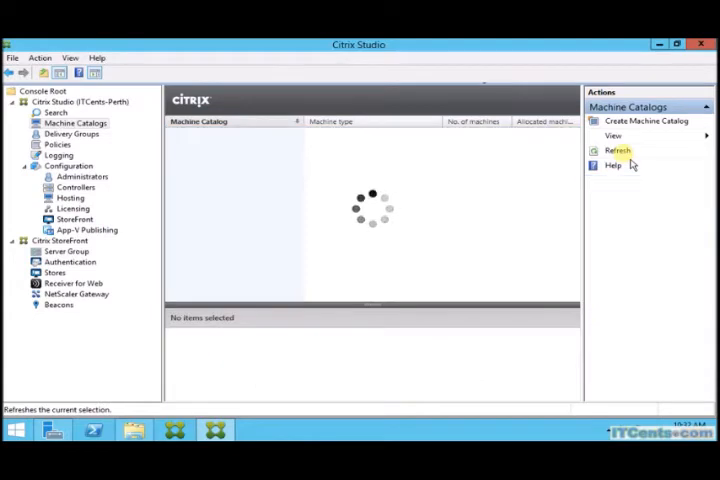
click(616, 150)
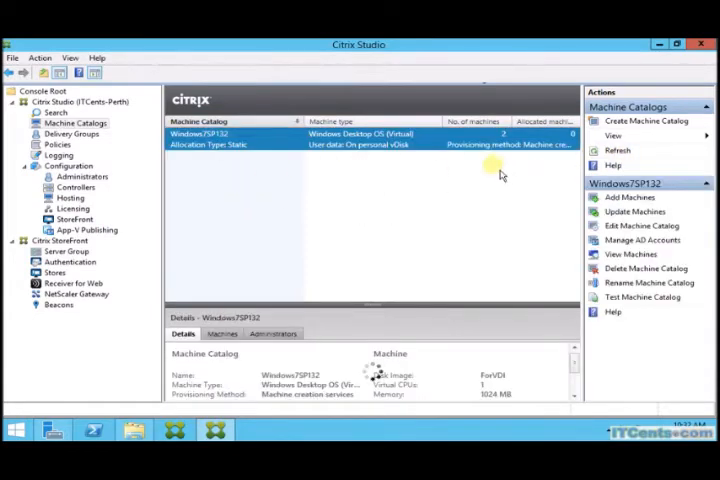
mouse_move(82, 147)
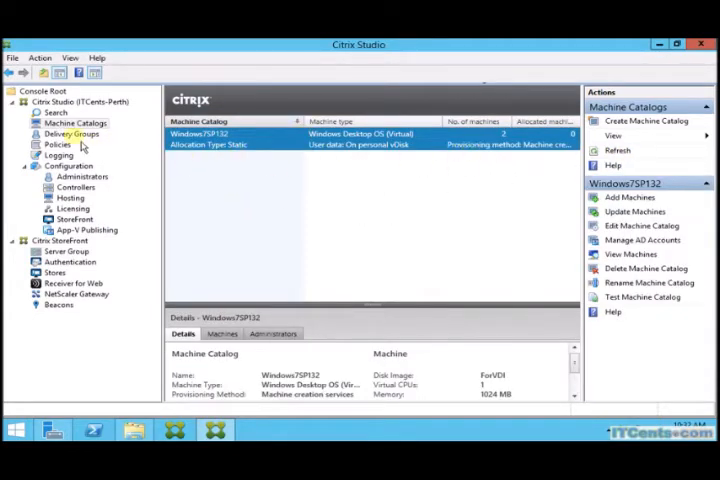
click(72, 133)
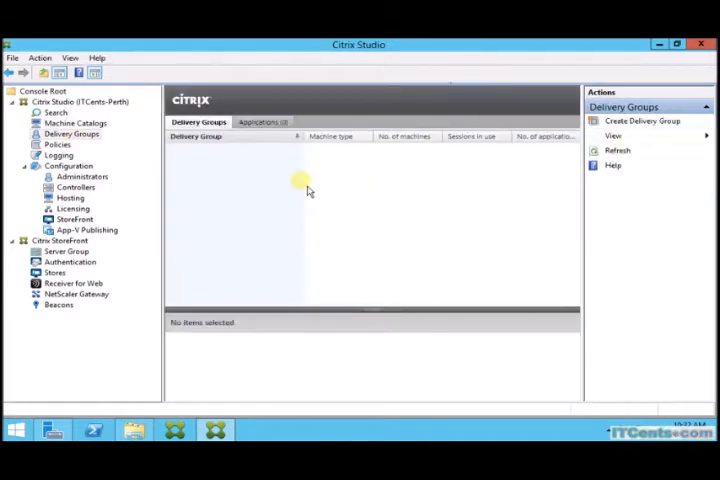
mouse_move(245, 150)
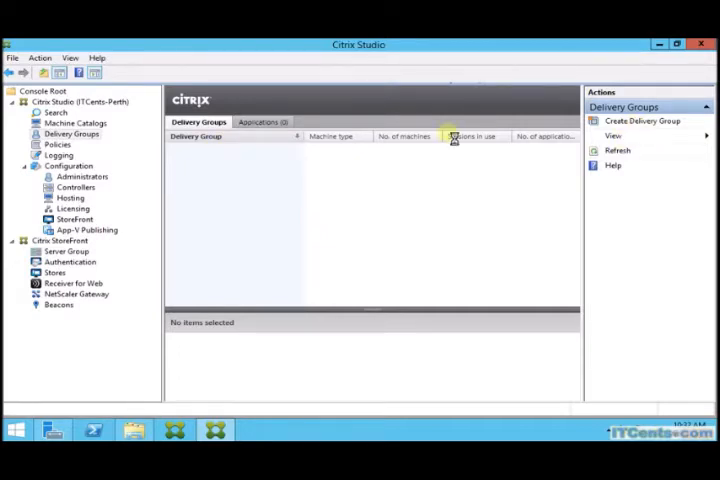
Step: Launch the Create Delivery Group wizard from the Actions pane
click(643, 120)
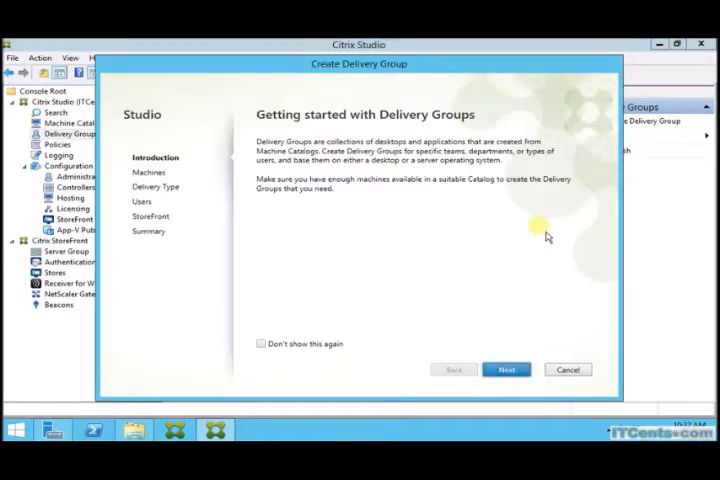
mouse_move(400, 160)
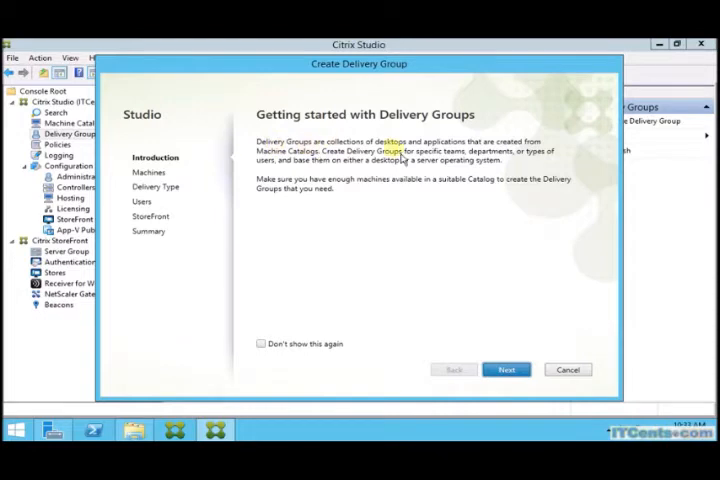
mouse_move(305, 162)
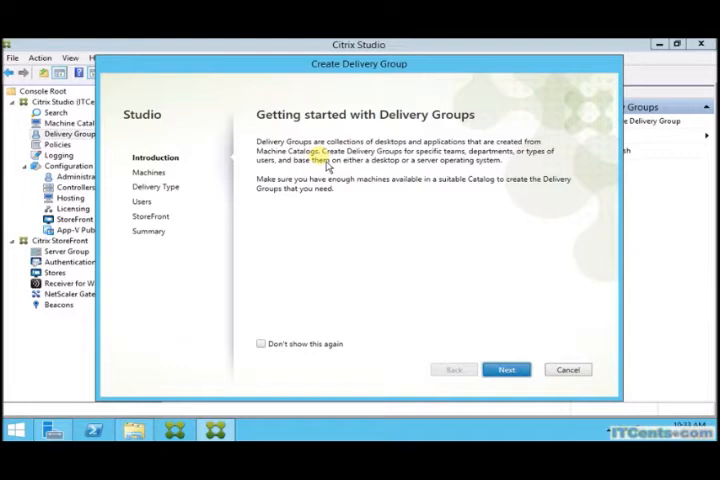
mouse_move(356, 172)
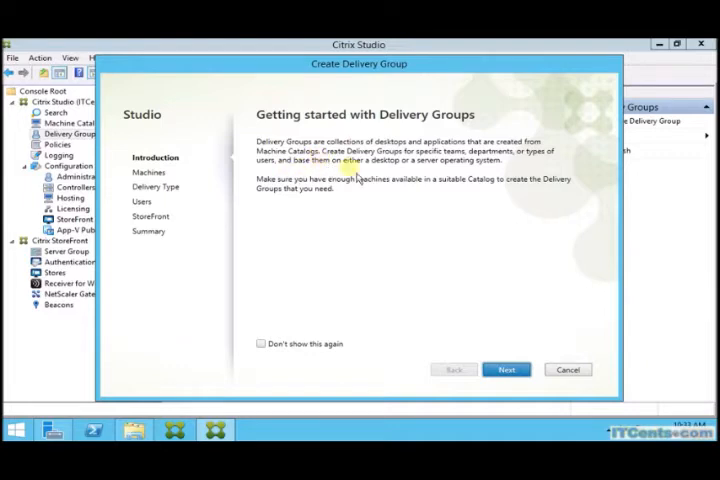
mouse_move(549, 166)
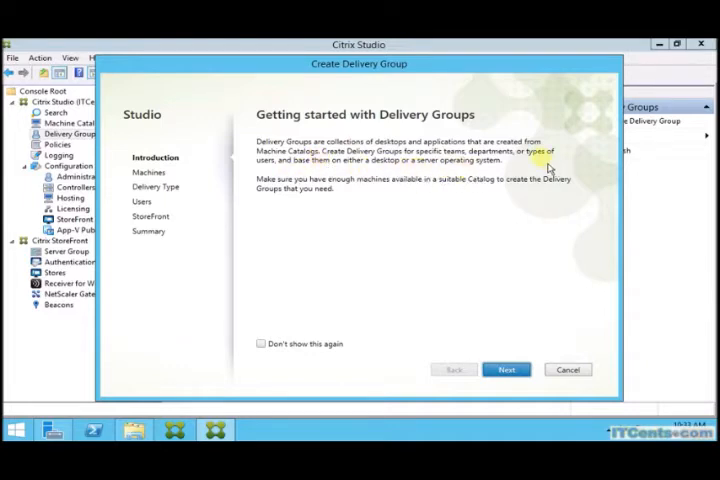
mouse_move(390, 197)
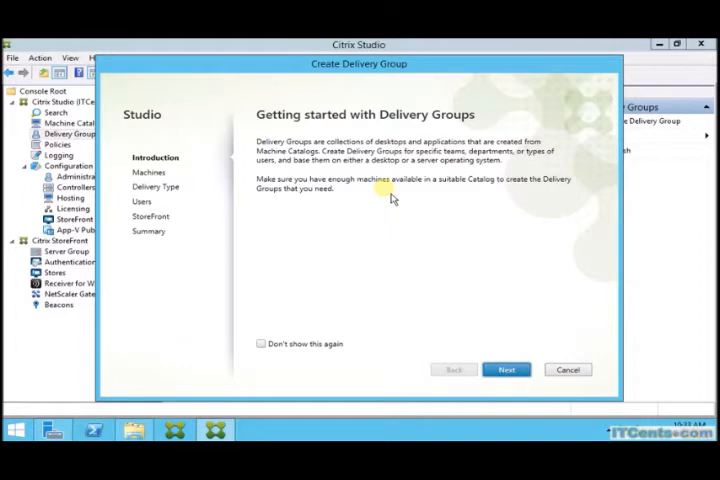
mouse_move(385, 180)
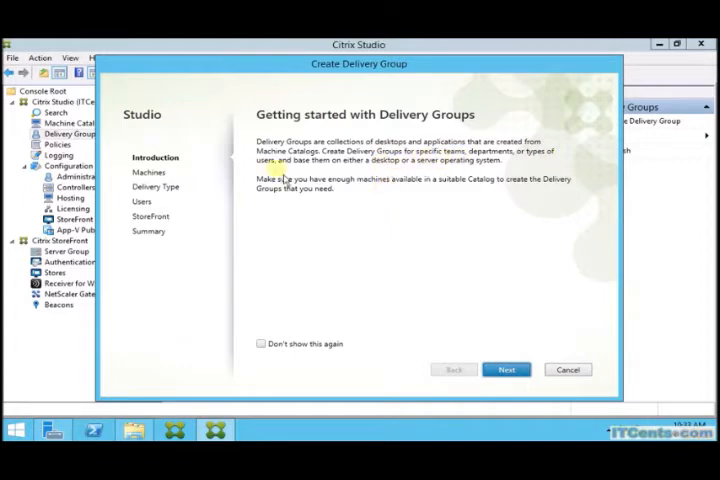
mouse_move(483, 177)
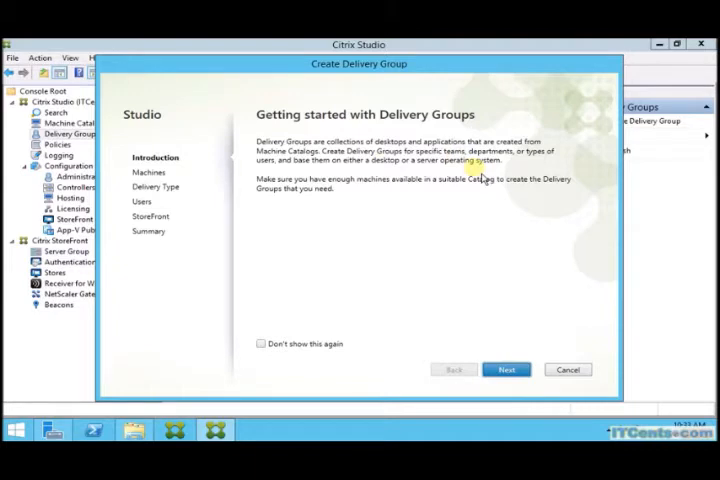
mouse_move(398, 233)
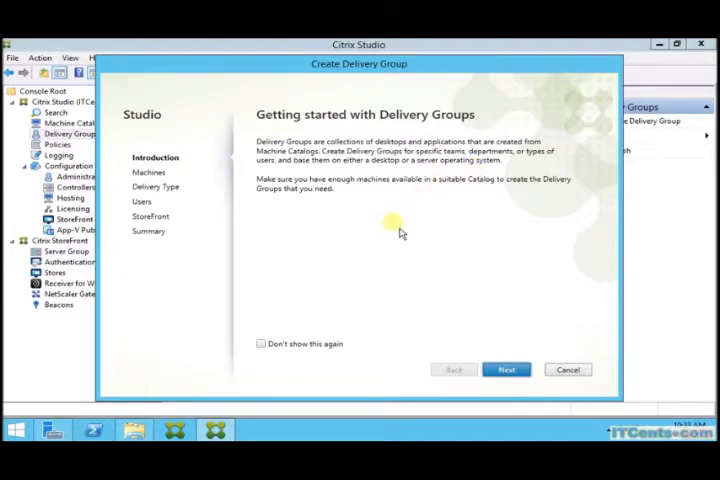
mouse_move(468, 388)
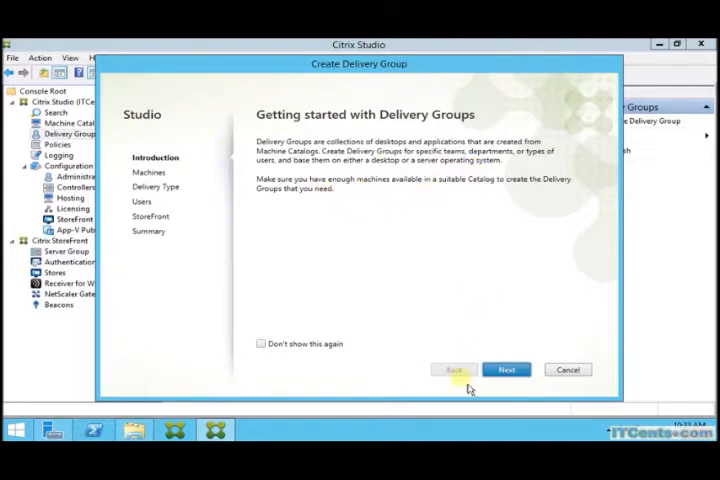
Step: On the Machines page, choose the Windows7SP132 catalog with 2 machines
click(506, 369)
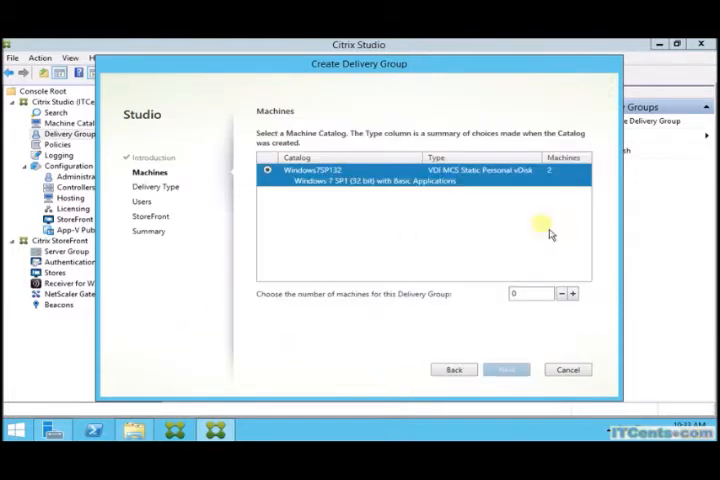
mouse_move(505, 152)
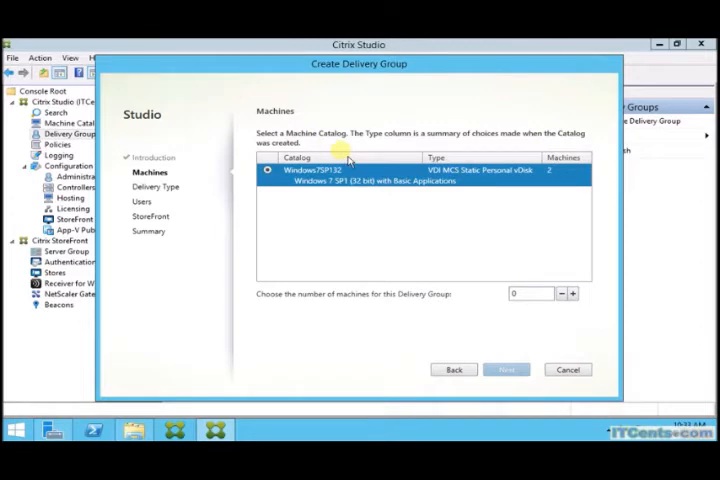
mouse_move(485, 272)
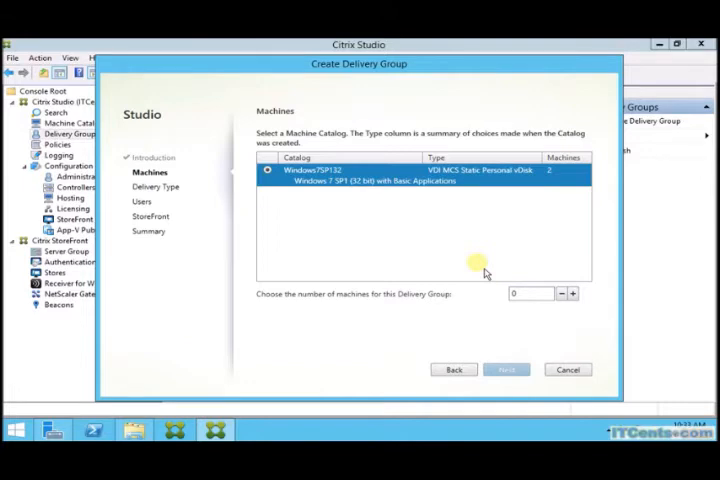
mouse_move(418, 230)
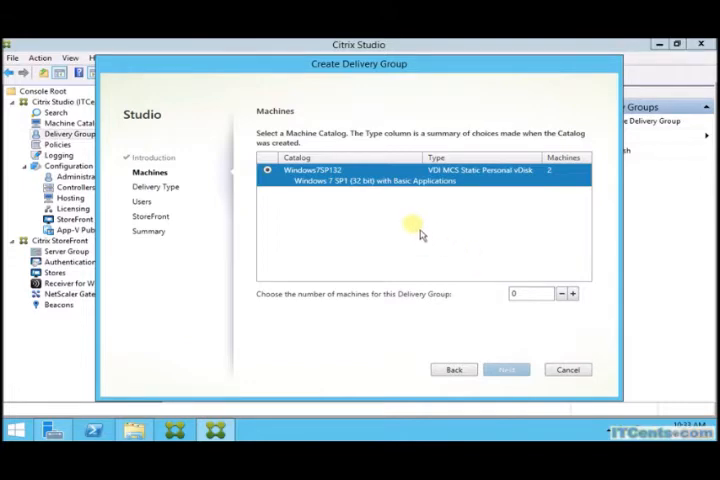
mouse_move(513, 328)
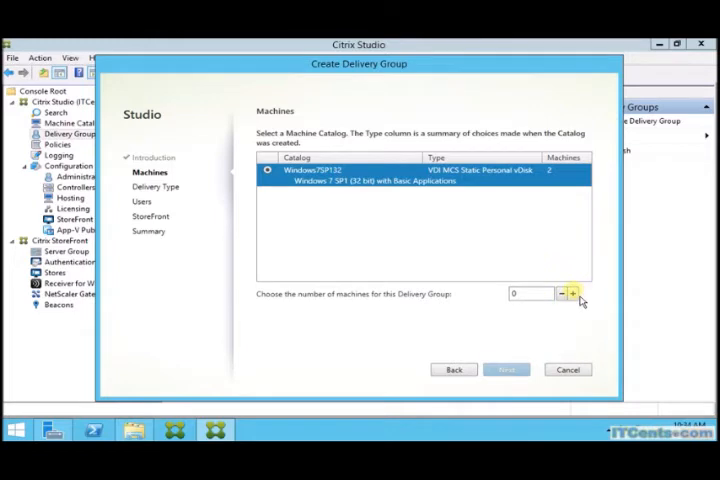
click(572, 293)
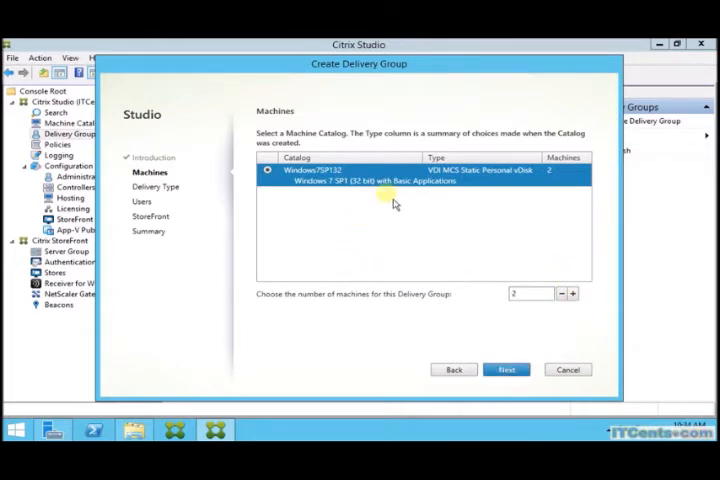
mouse_move(678, 330)
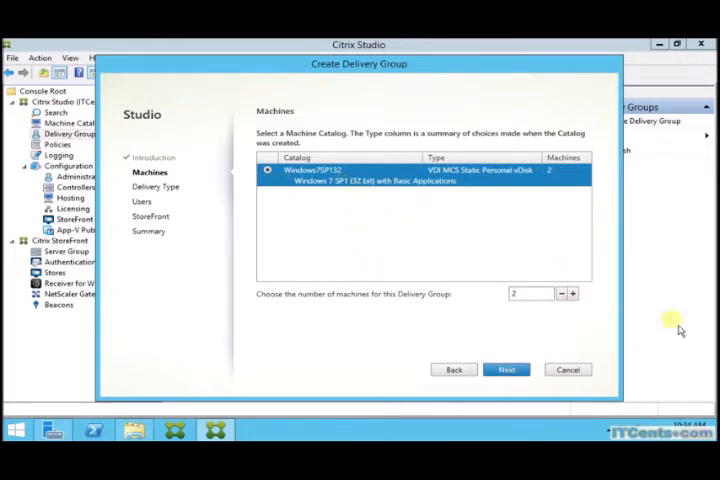
click(506, 369)
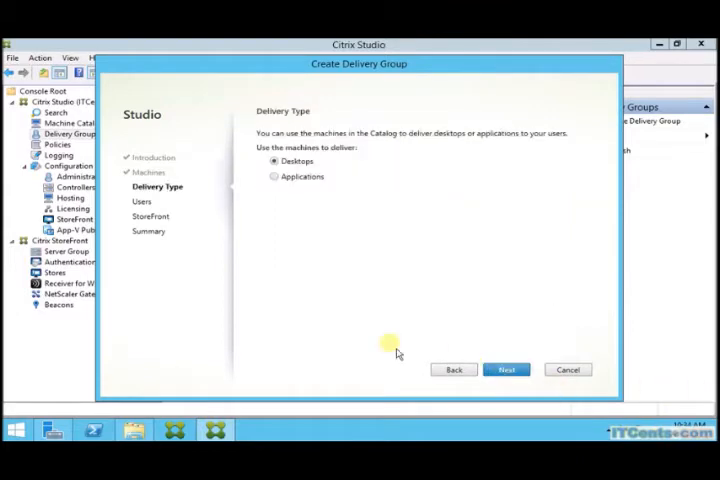
mouse_move(415, 264)
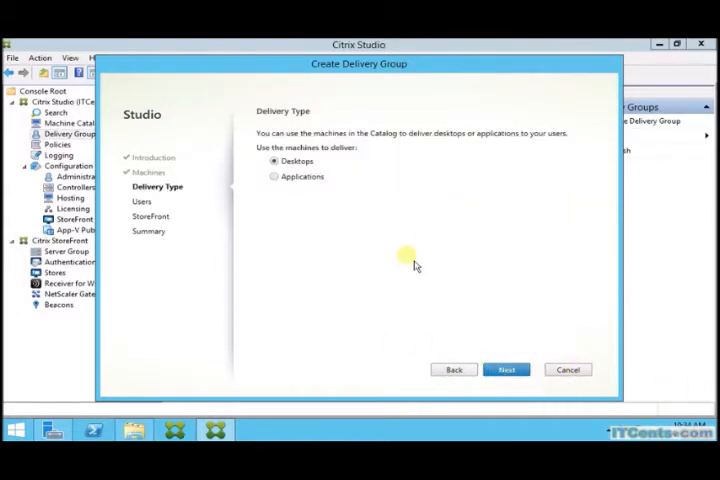
mouse_move(572, 272)
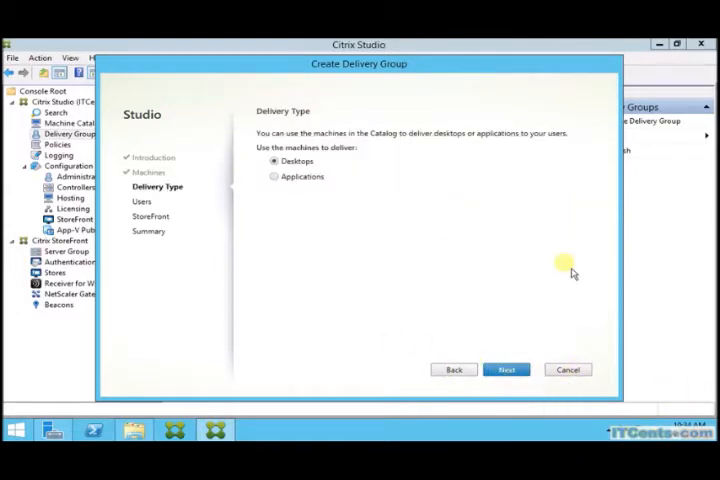
mouse_move(461, 255)
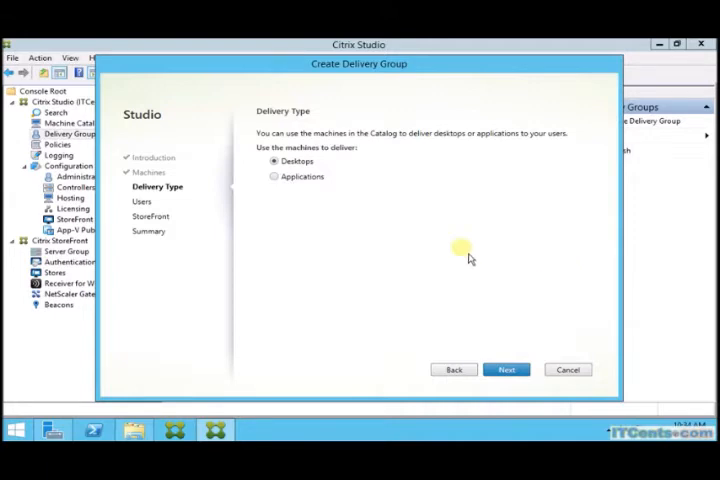
mouse_move(388, 200)
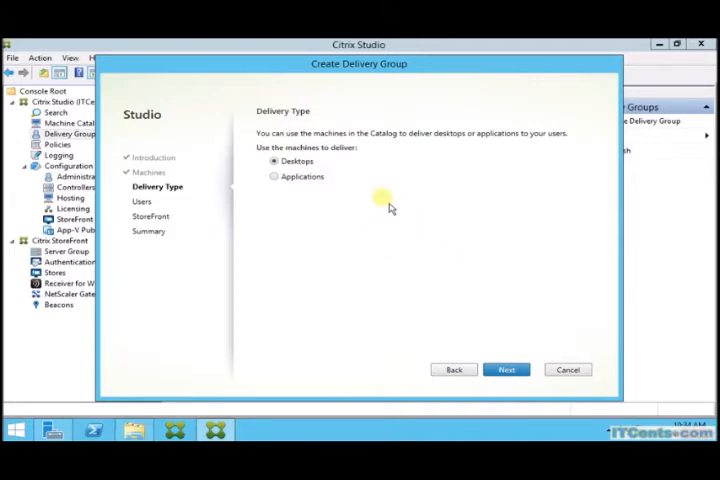
mouse_move(533, 155)
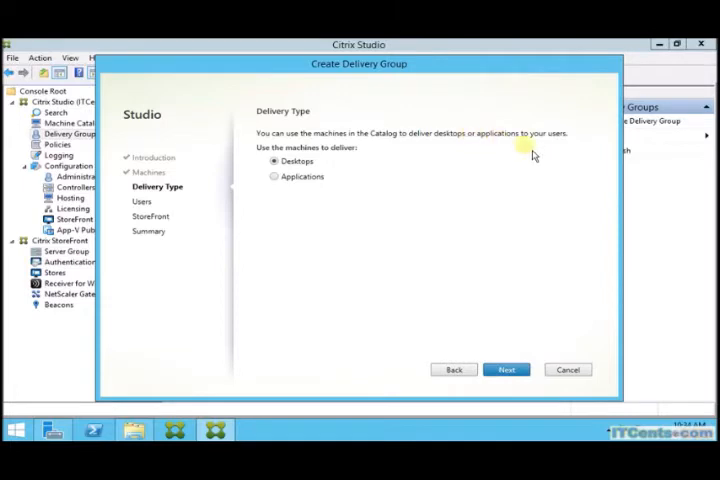
mouse_move(311, 175)
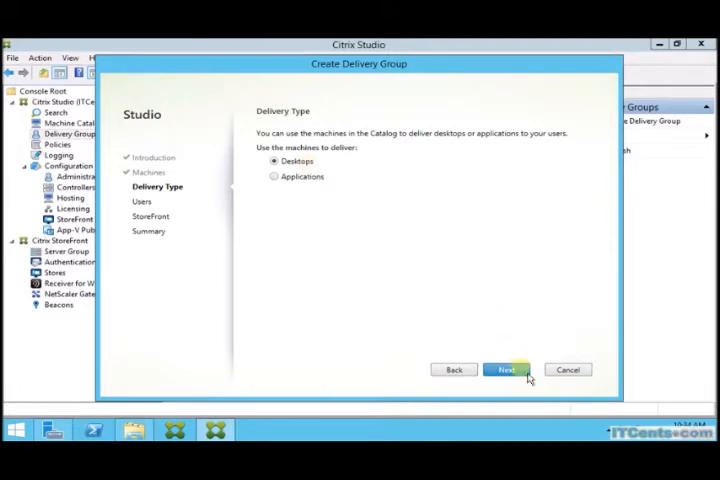
Step: Add the ITCENTS\VDIUsers group on the Users page and continue
click(506, 369)
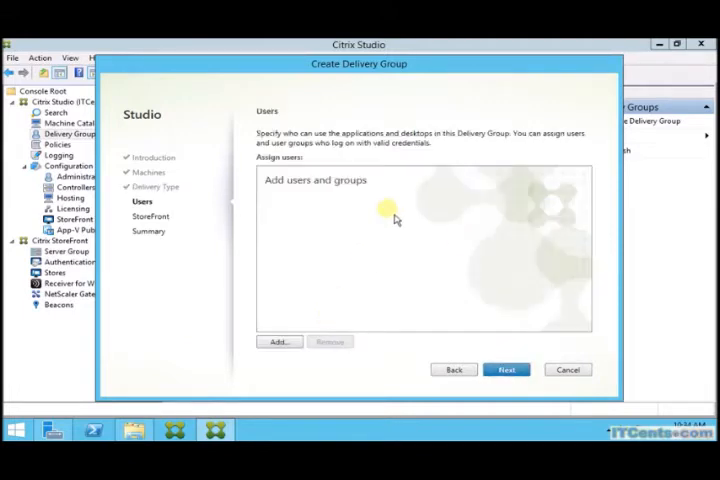
mouse_move(324, 190)
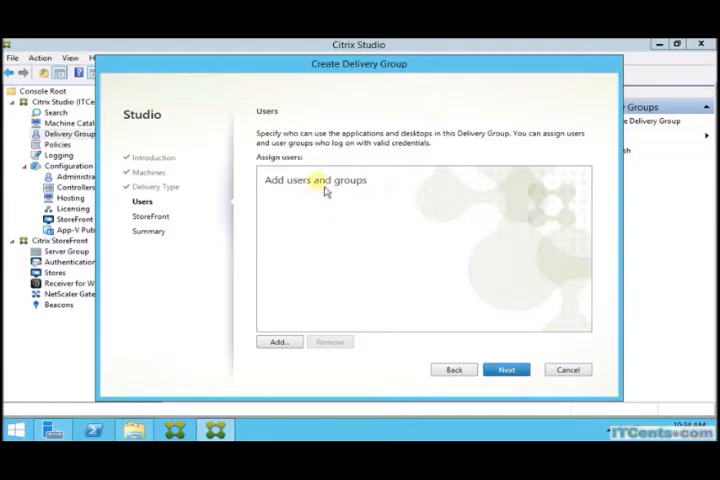
mouse_move(350, 208)
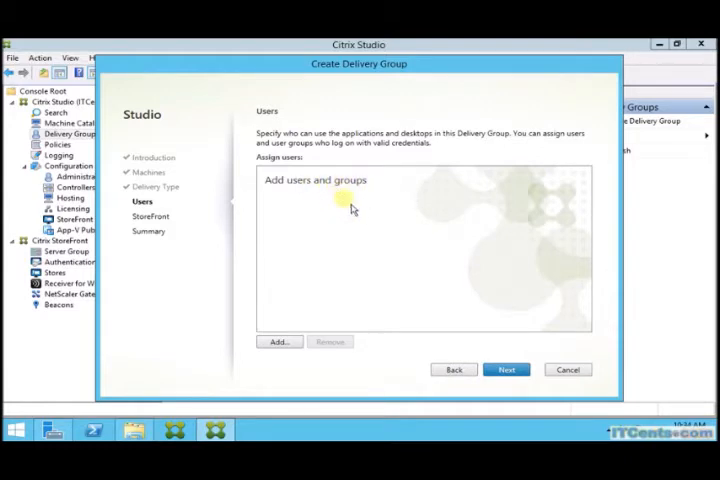
click(279, 341)
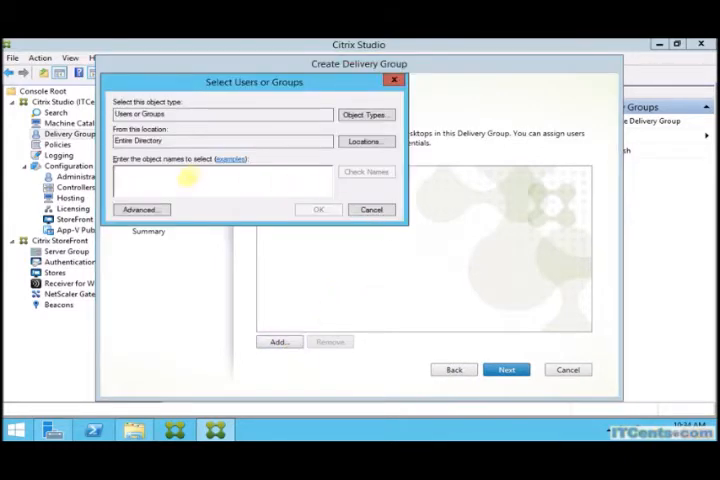
text(M)
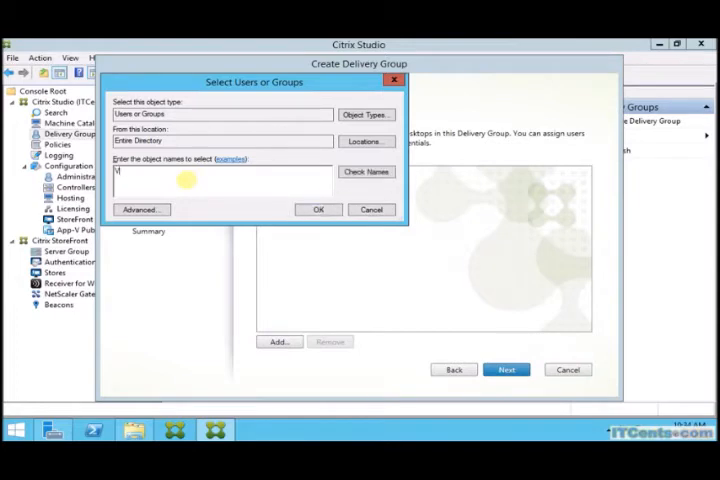
text(VDIUsers)
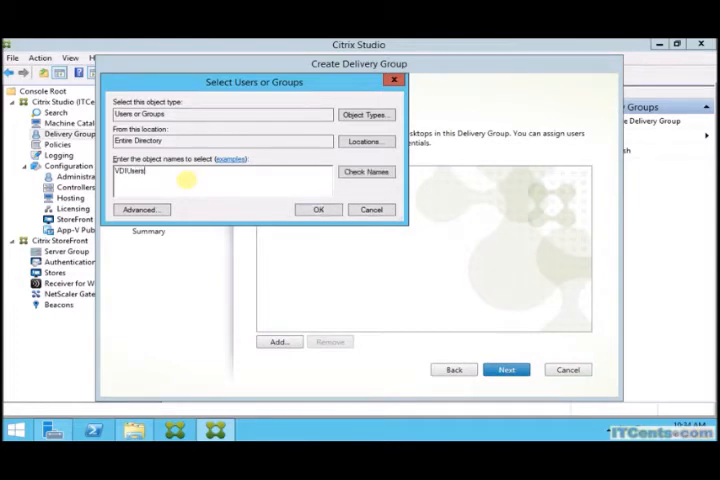
click(318, 209)
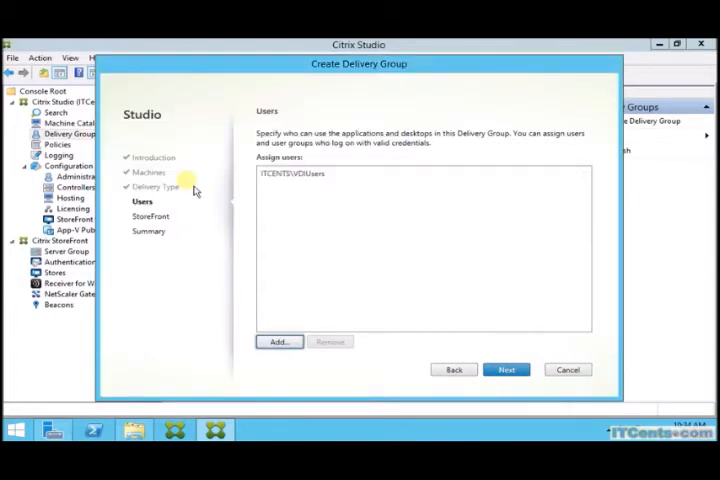
mouse_move(348, 200)
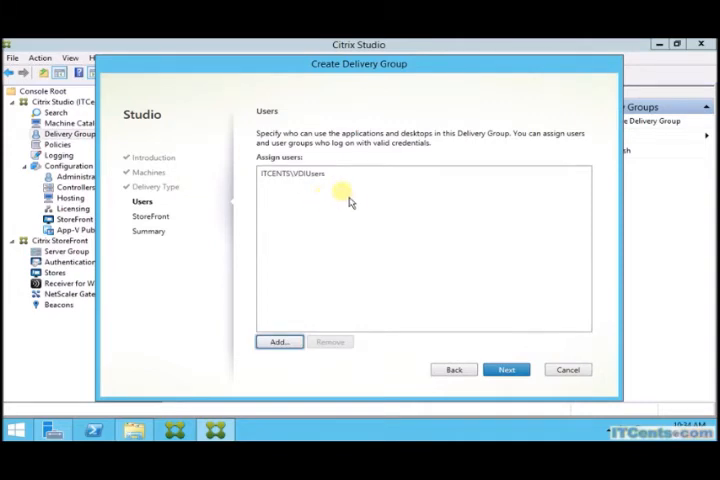
mouse_move(318, 189)
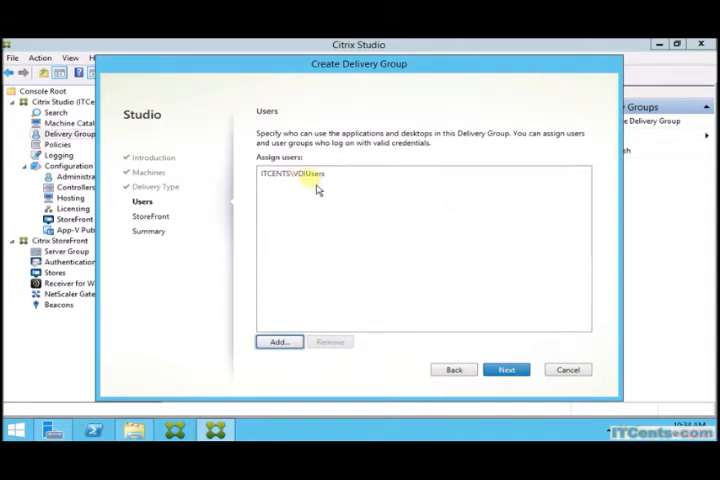
click(507, 370)
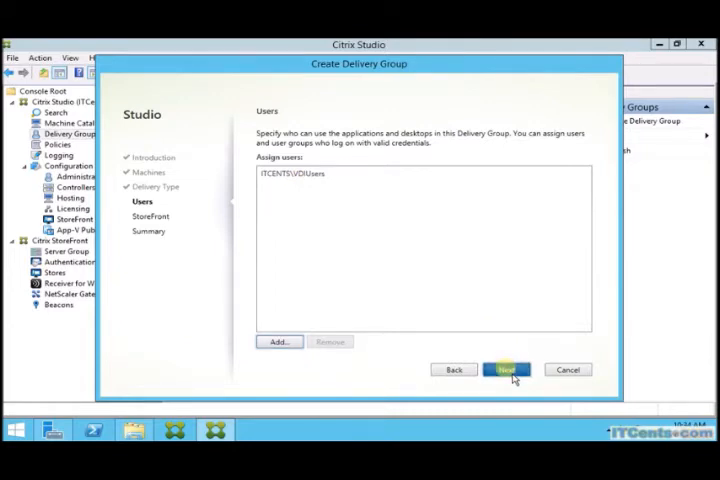
Step: On the StoreFront page, choose automatic configuration from the selected StoreFront servers
click(506, 369)
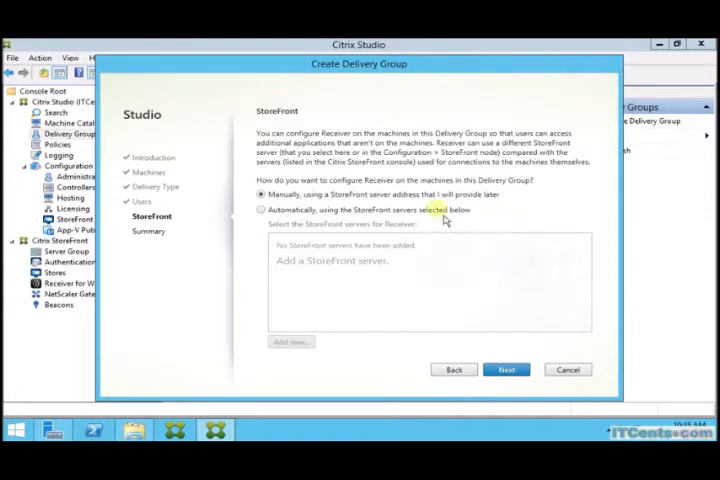
click(261, 209)
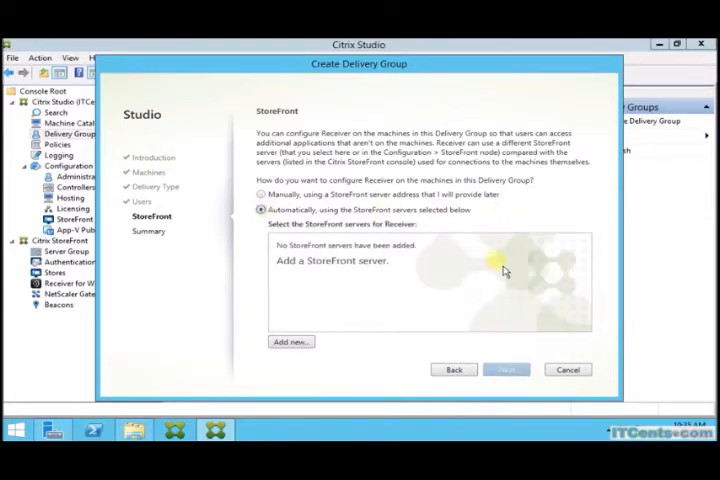
mouse_move(290, 342)
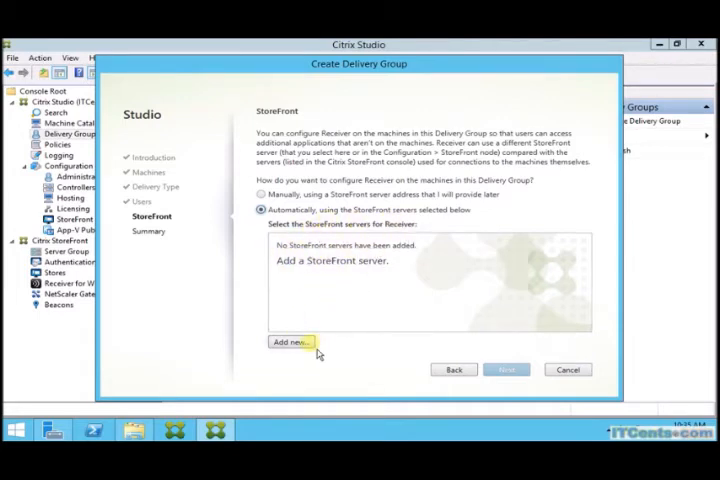
click(290, 342)
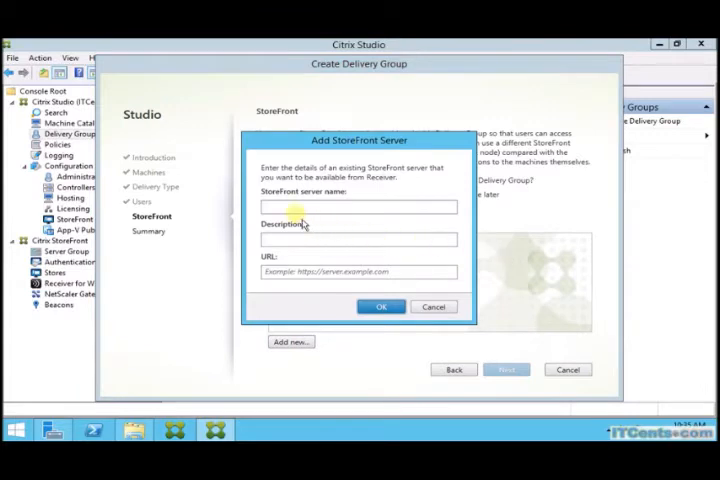
click(358, 207)
text(XD)
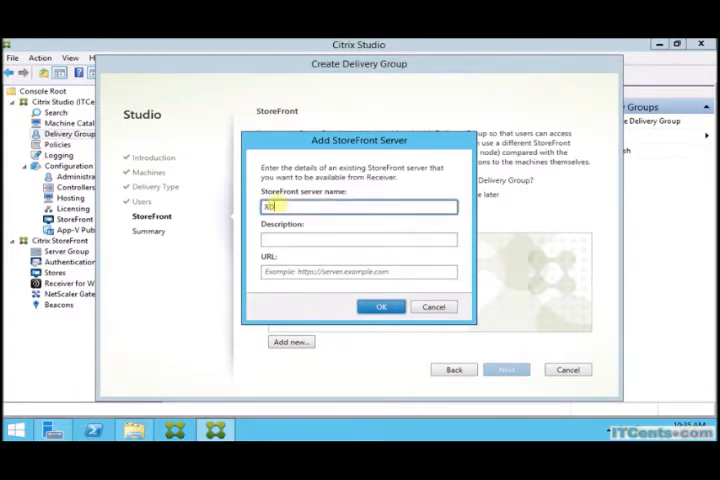
text(1)
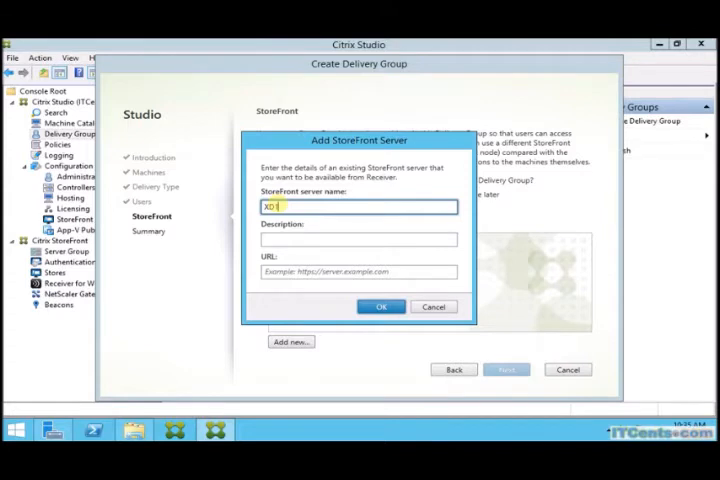
mouse_move(348, 232)
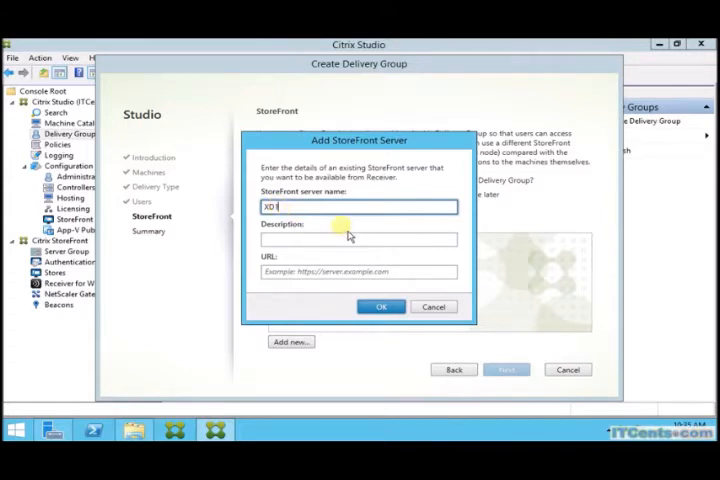
click(358, 239)
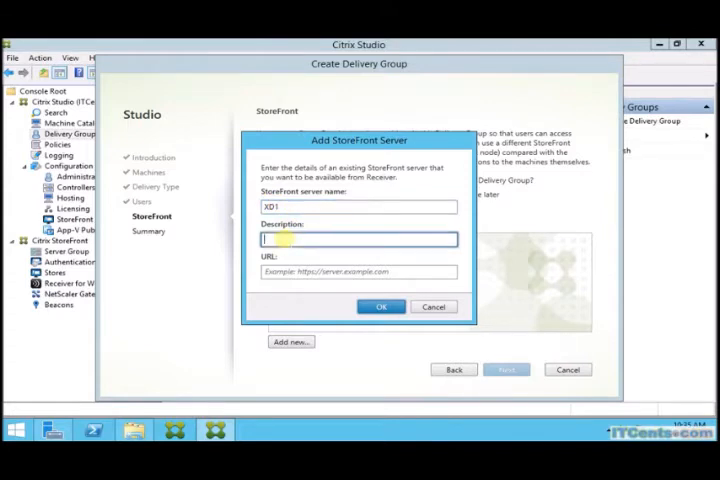
text(XenDd)
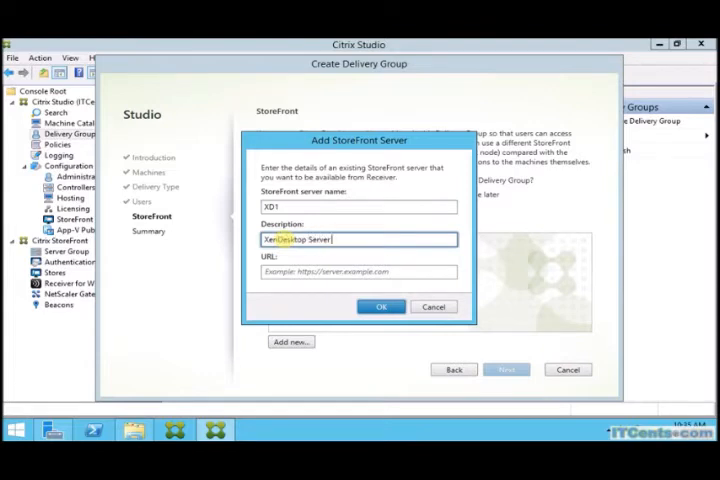
text(1)
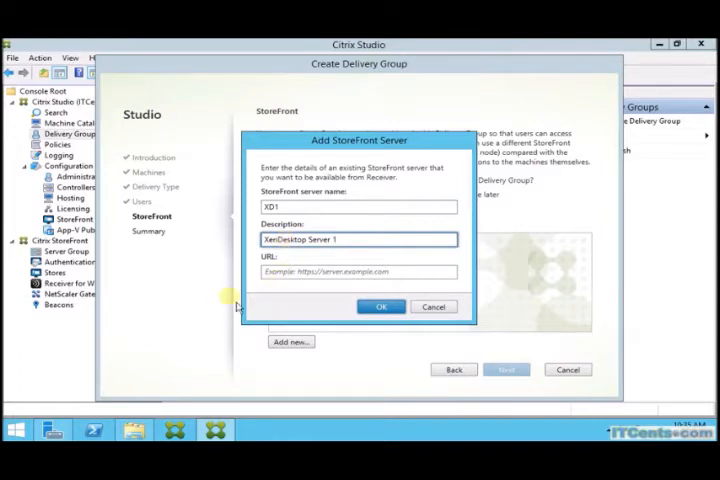
click(357, 271)
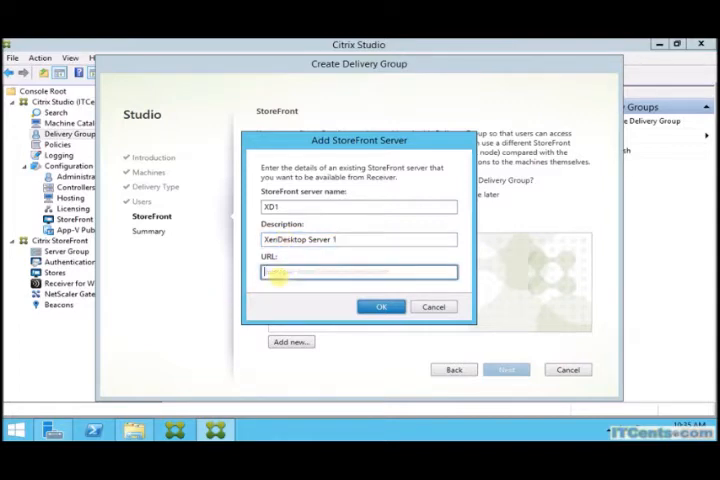
text(https://xd1)
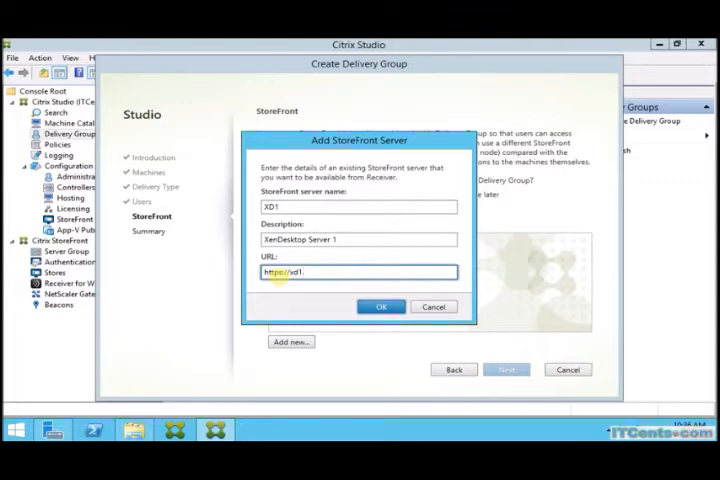
text(.itcents.com/)
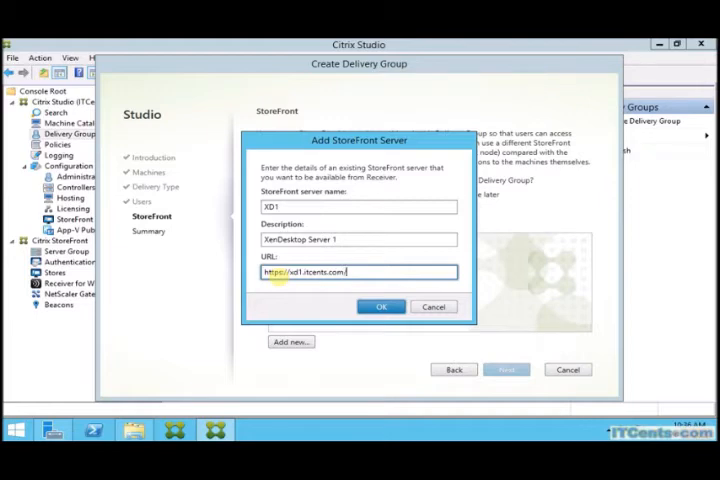
text(Citrix/Store/d)
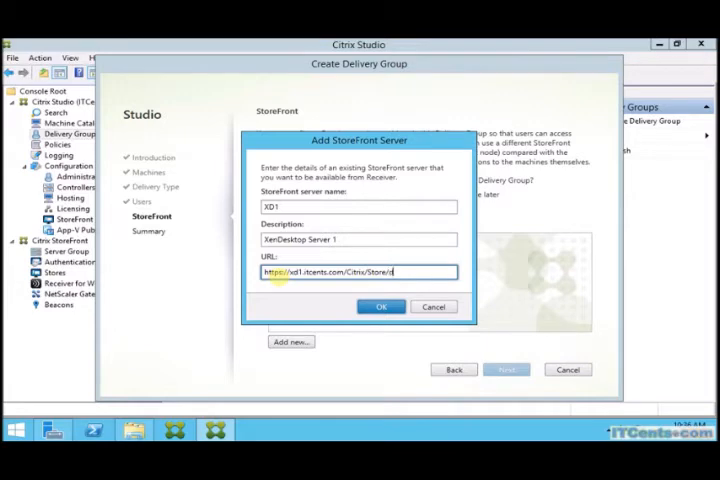
text(isco)
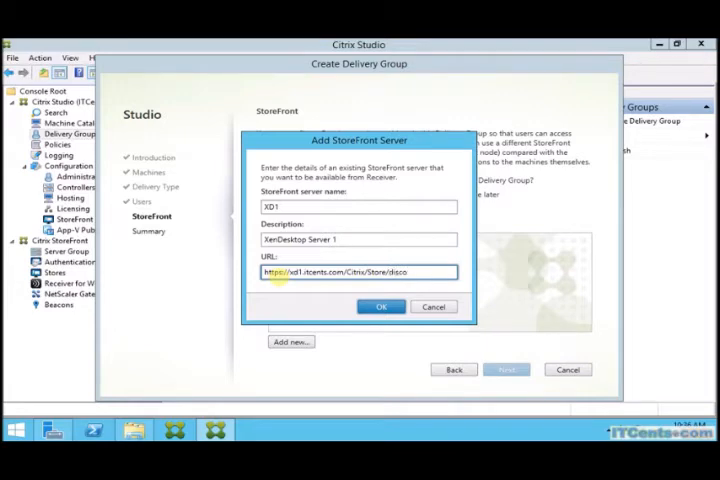
text(very)
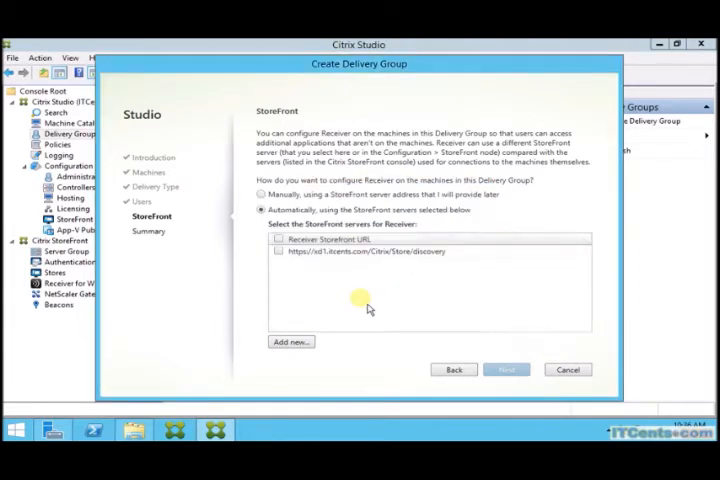
mouse_move(388, 273)
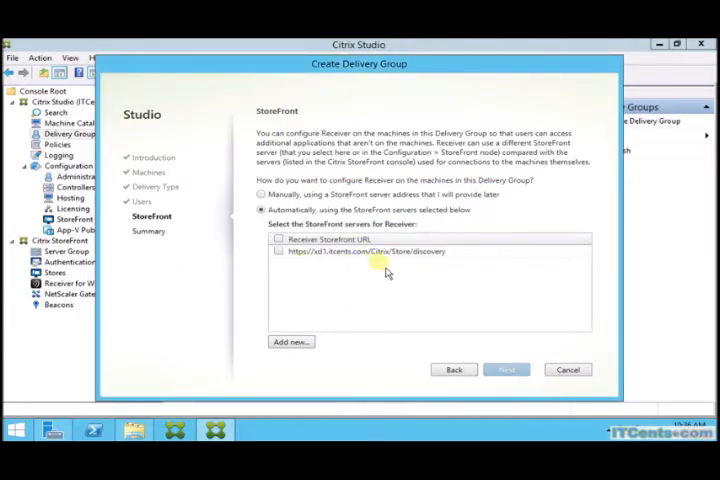
mouse_move(498, 280)
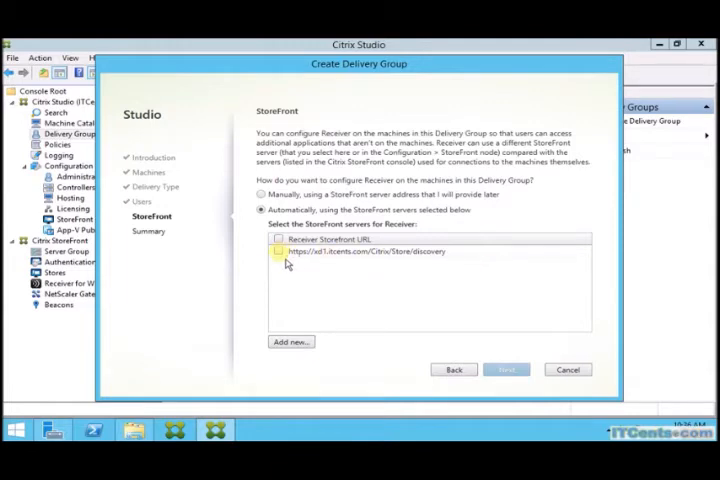
Step: Tick the xd1 discovery StoreFront server and proceed to the Summary page
click(281, 239)
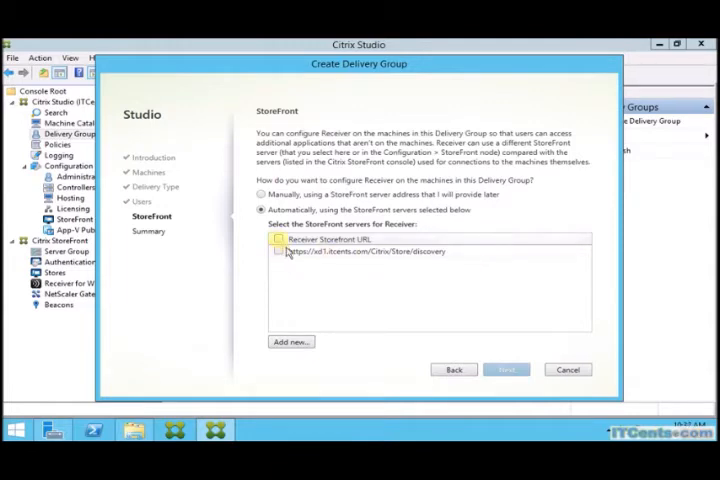
click(279, 239)
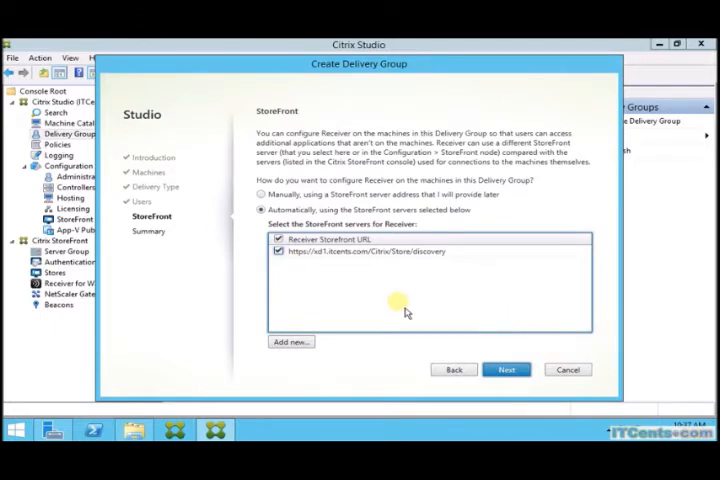
mouse_move(383, 267)
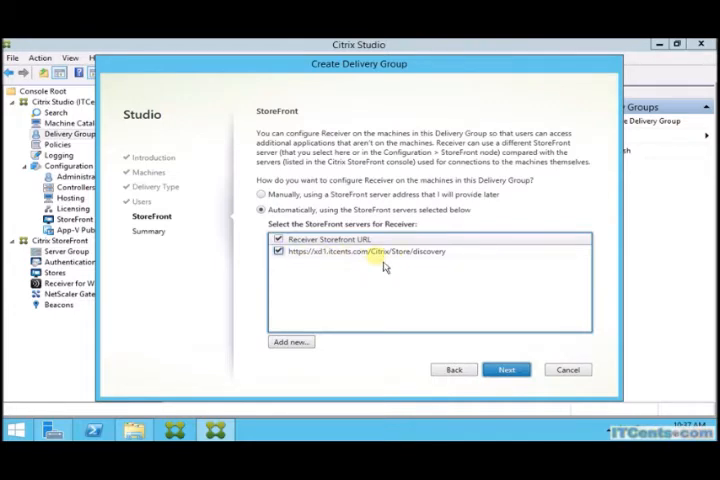
mouse_move(517, 331)
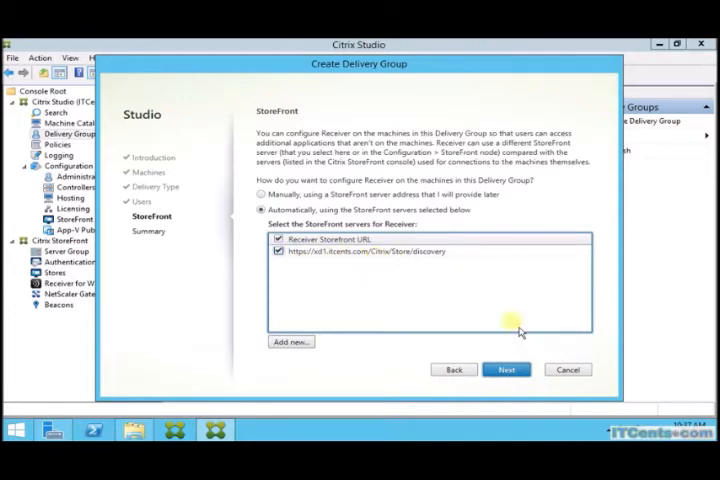
click(507, 369)
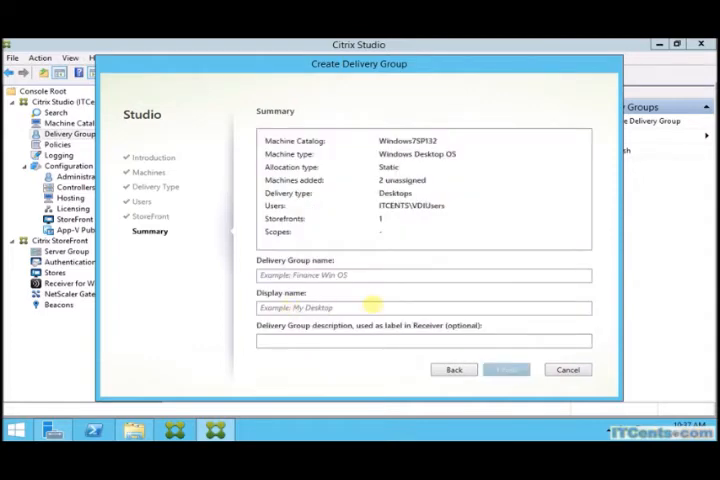
Step: Name the group CorpVDIUsers with display name 'Corporate VDI Users'
click(422, 275)
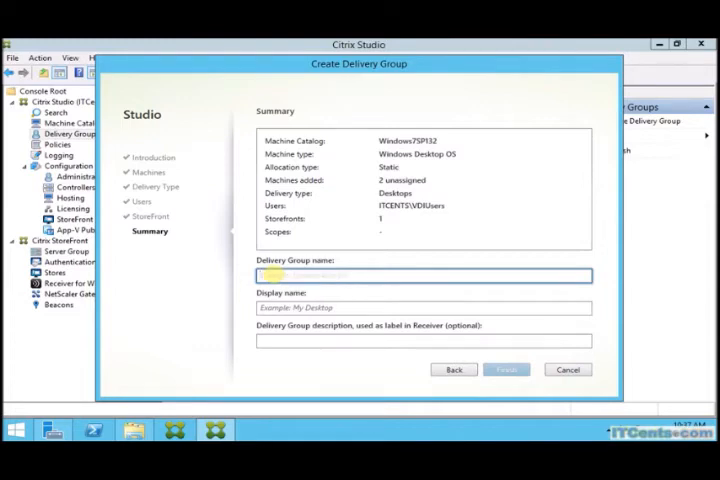
text(InternalVDI)
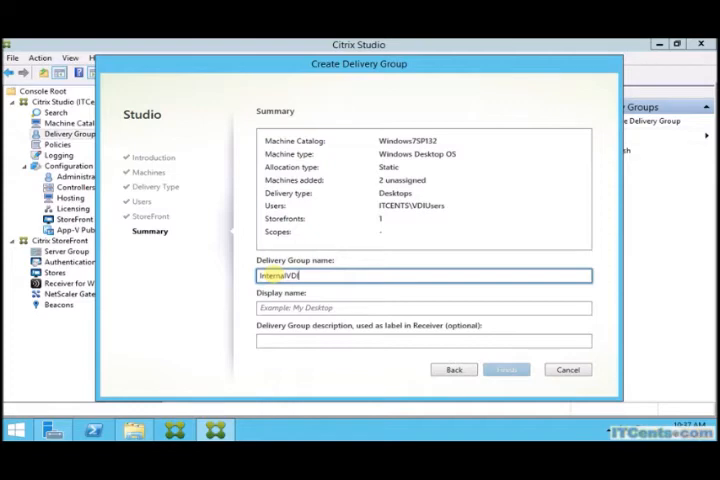
text(Users)
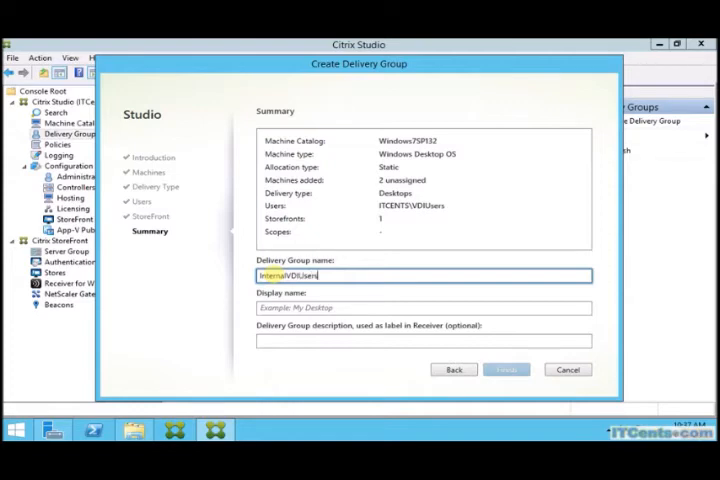
click(422, 307)
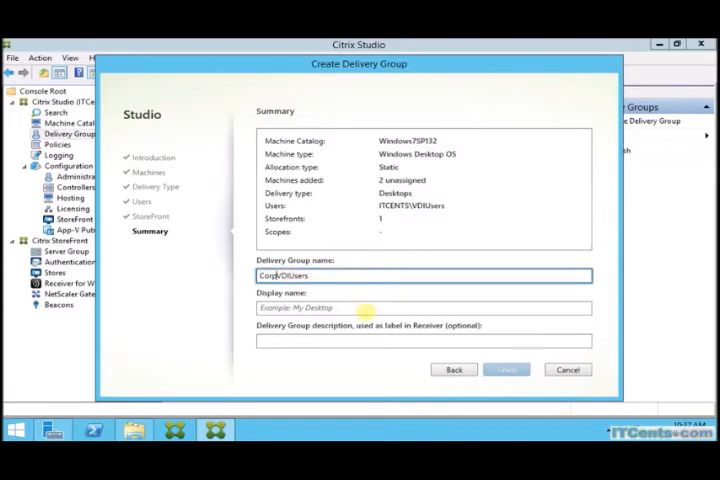
click(422, 308)
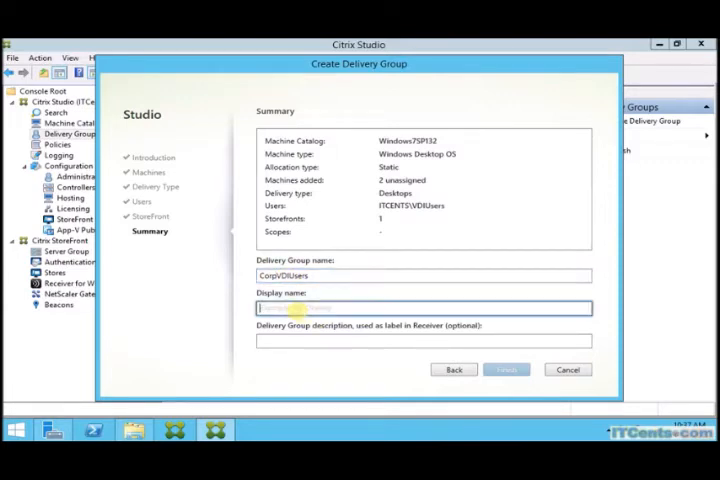
text(Corp)
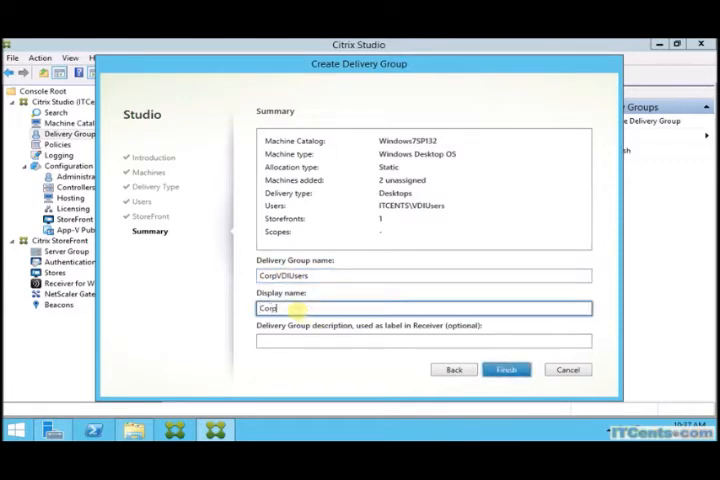
text(orporate VDI)
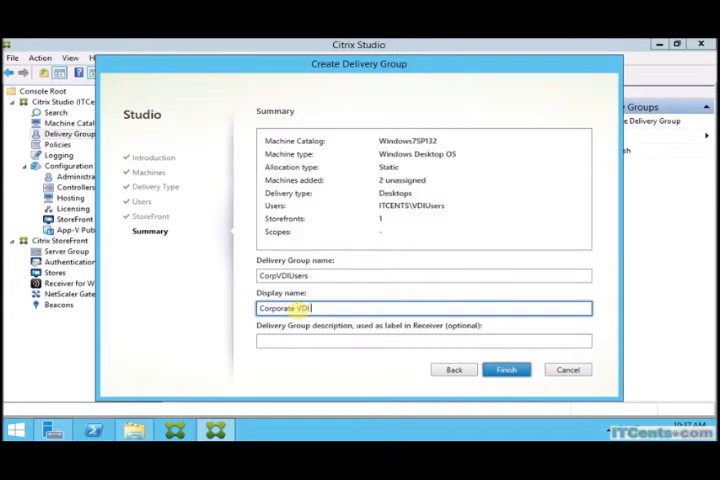
text(USer)
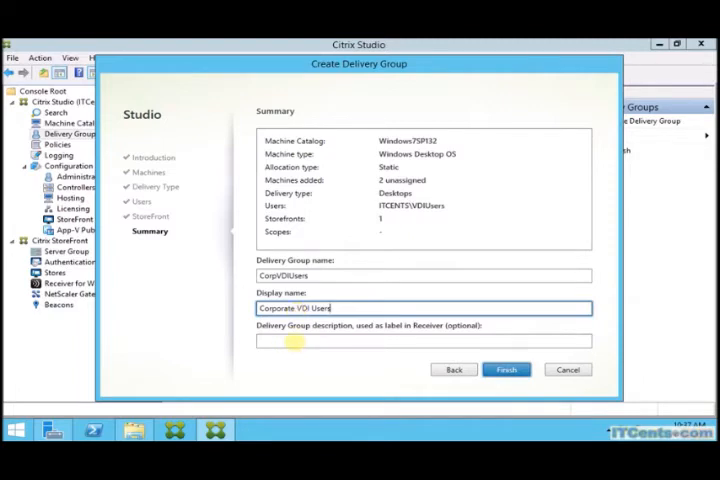
Step: Enter the description 'VDI for VDIUser Group members'
click(423, 341)
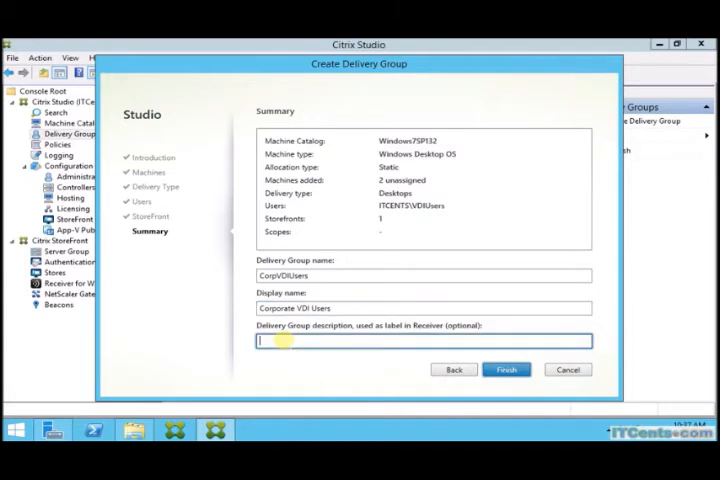
text(VDI)
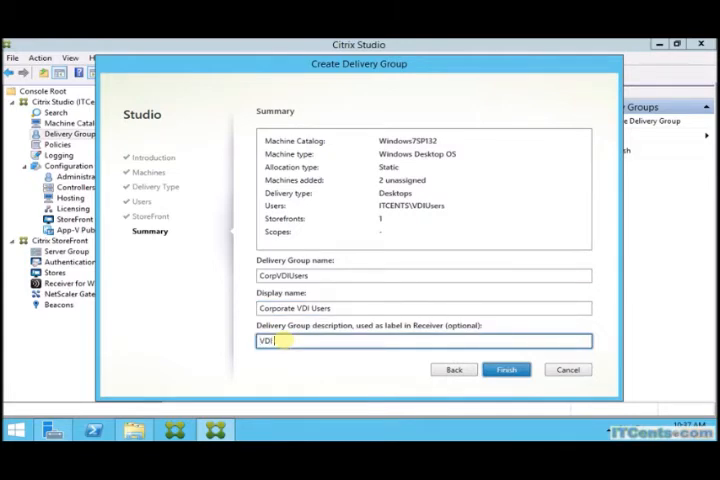
text(for)
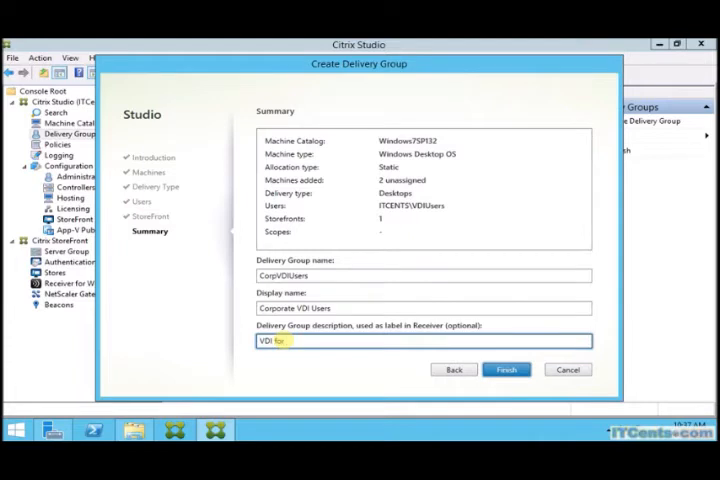
text(VDIUser Gr)
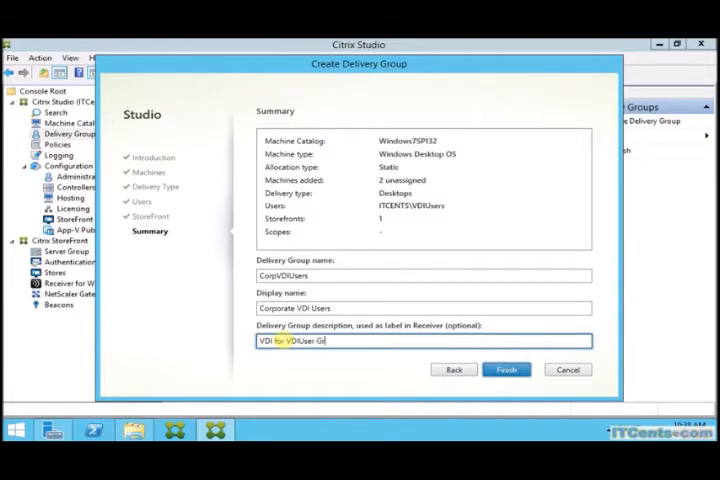
text(oup)
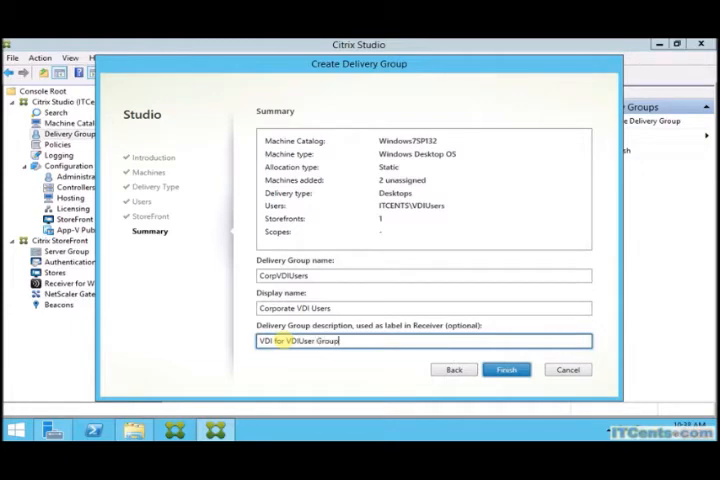
text(mem)
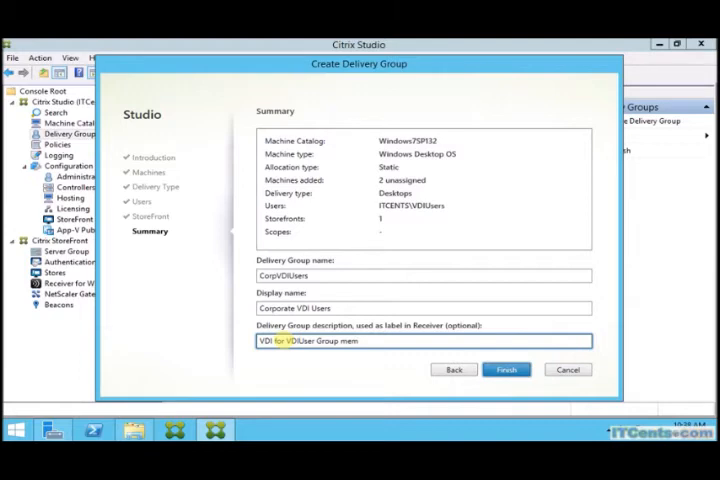
text(bers)
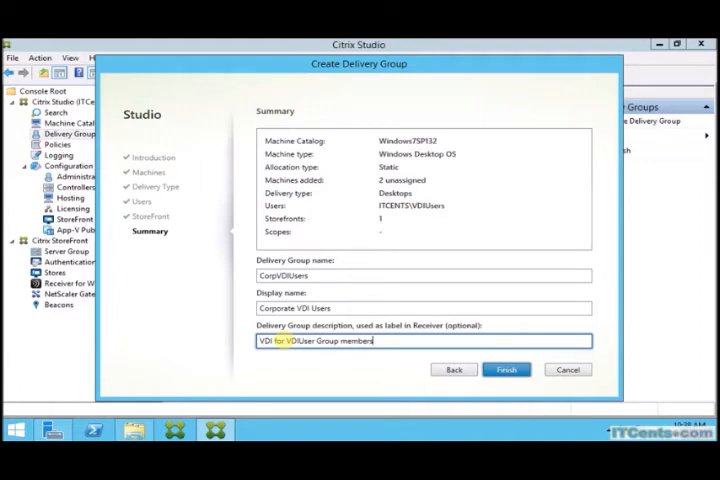
mouse_move(338, 298)
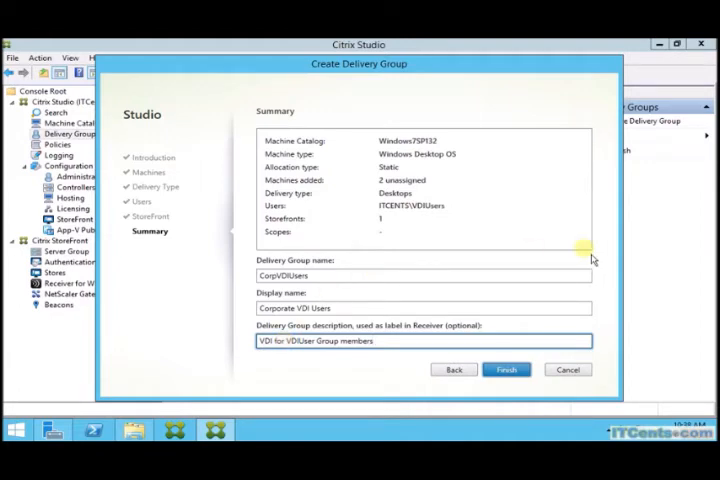
mouse_move(404, 86)
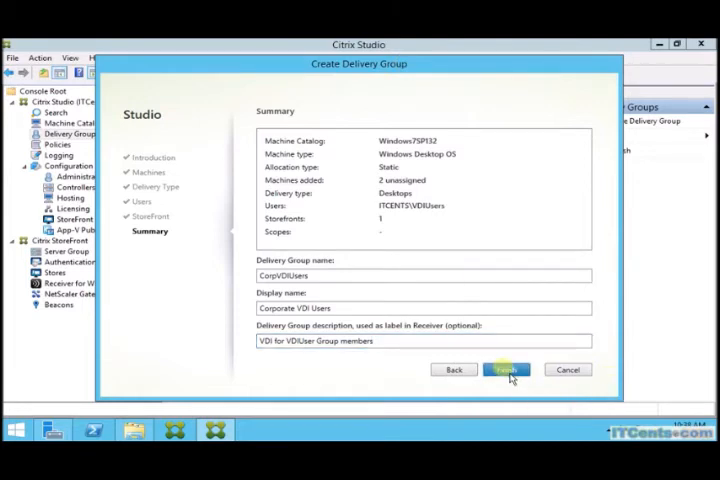
Step: Finish the wizard to create CorpVDIUsers, then refresh the Delivery Groups list
click(507, 369)
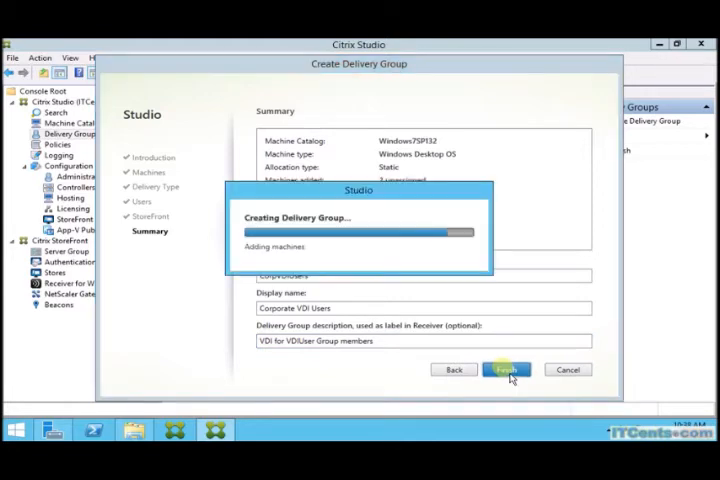
click(505, 369)
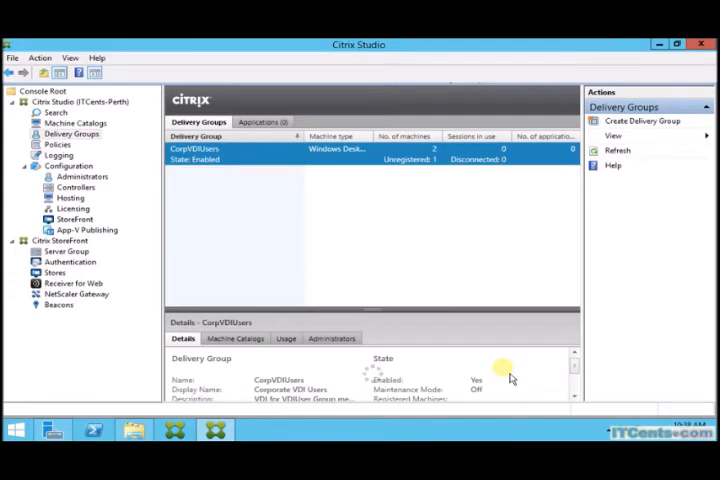
click(195, 149)
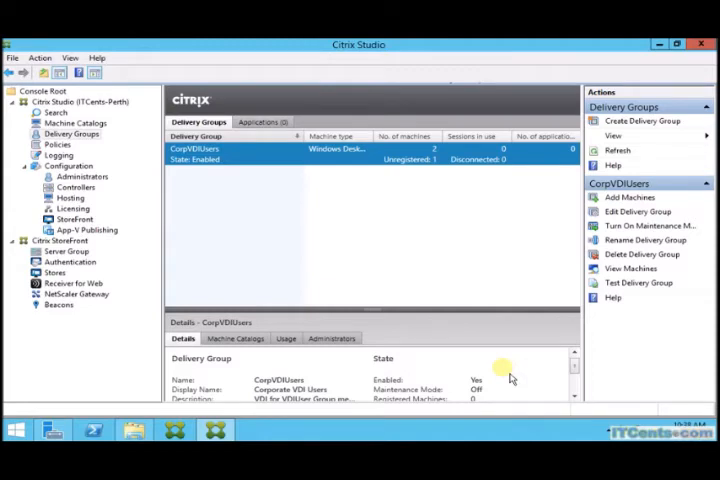
mouse_move(410, 190)
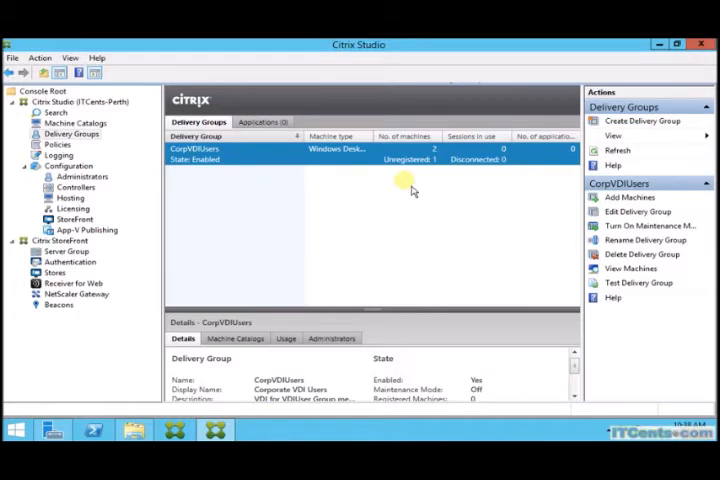
click(617, 150)
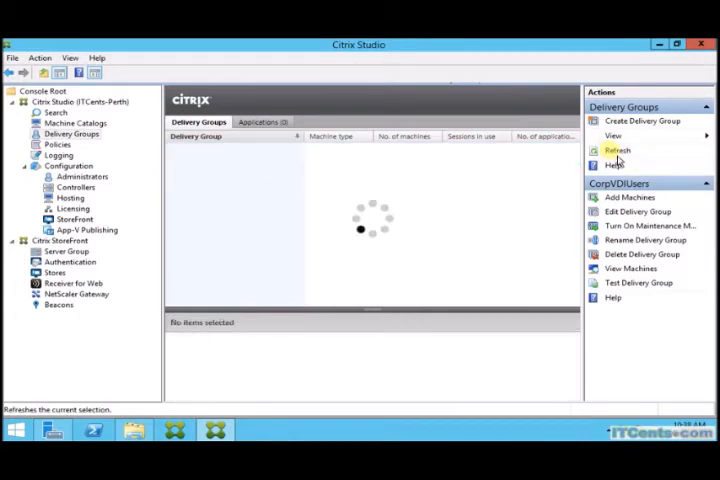
click(617, 150)
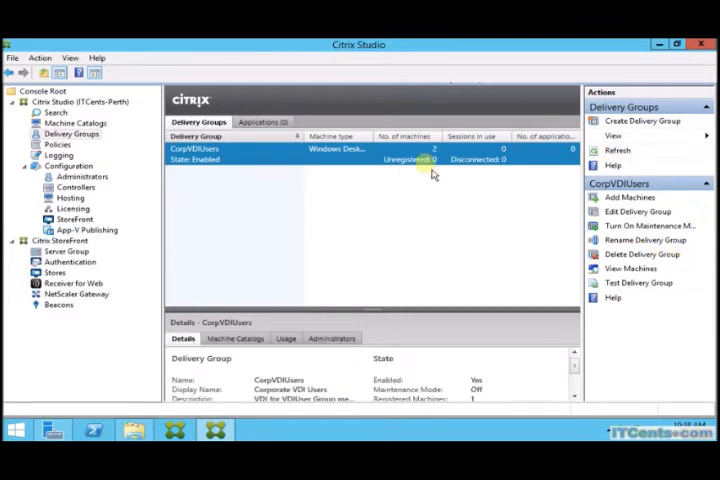
mouse_move(508, 178)
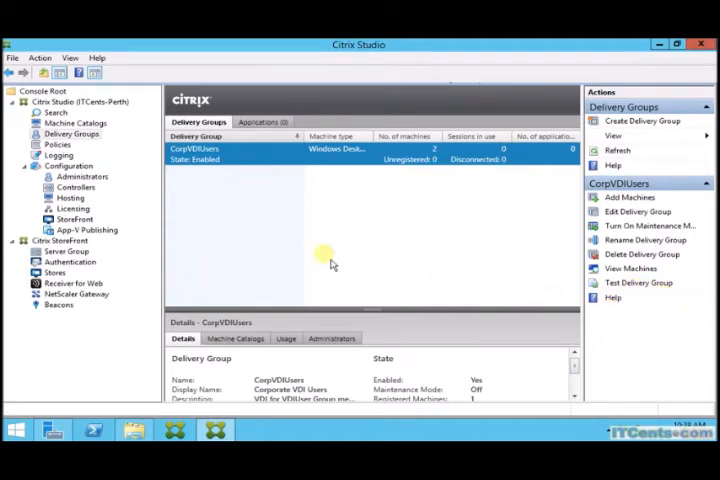
mouse_move(235, 338)
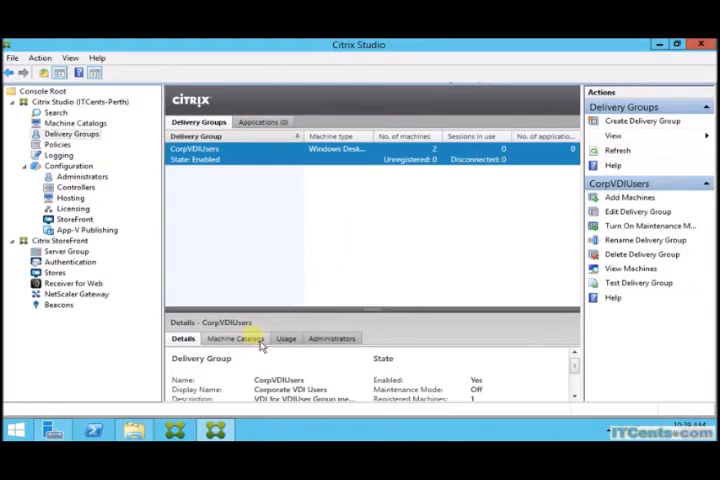
click(236, 338)
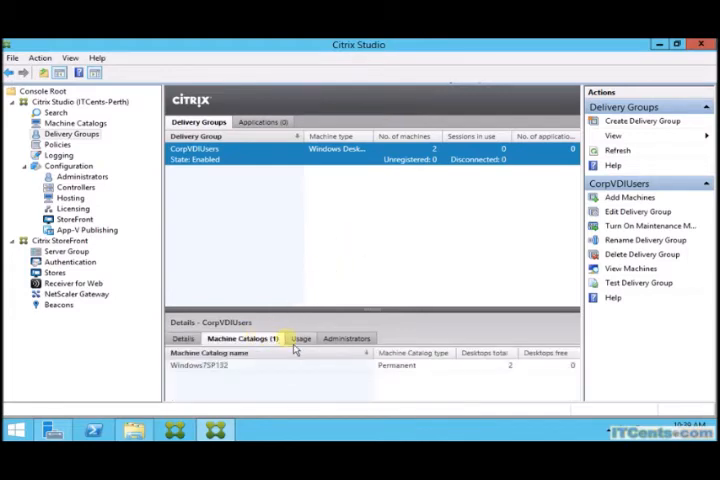
click(301, 338)
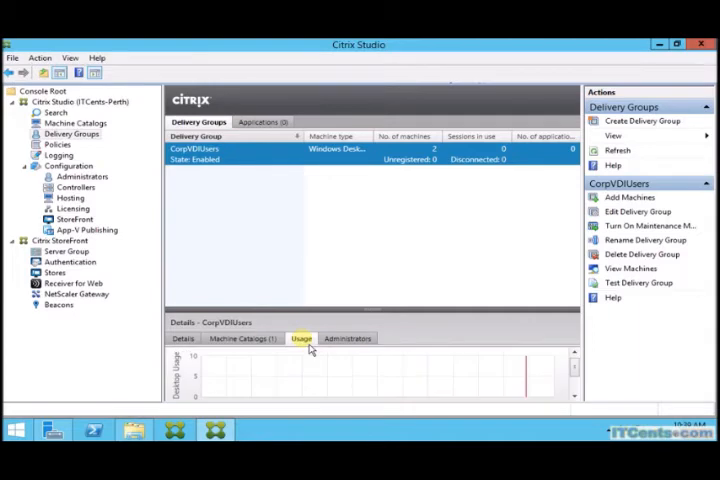
click(183, 338)
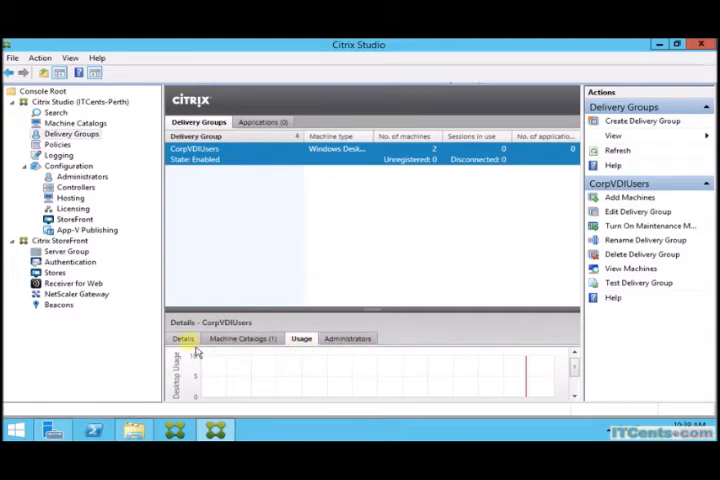
click(183, 338)
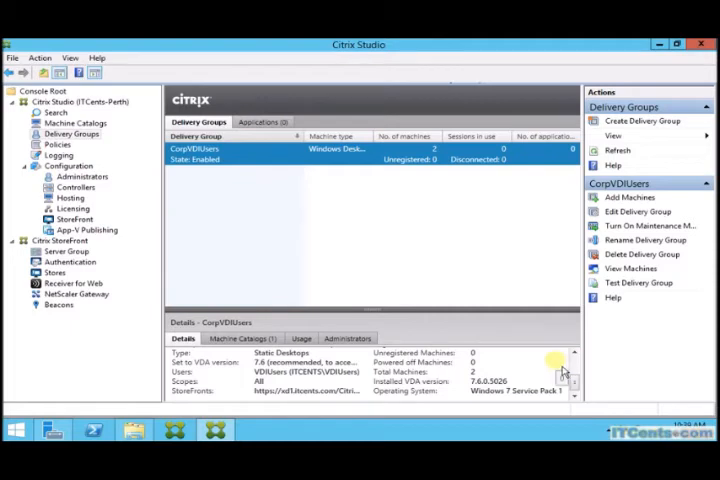
mouse_move(325, 390)
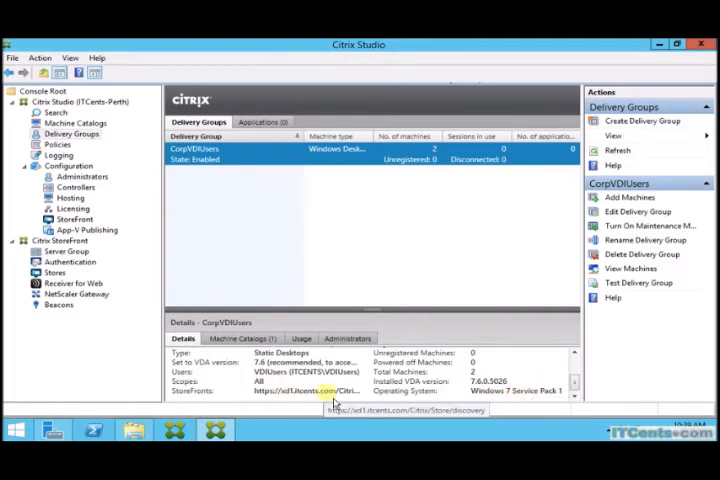
mouse_move(343, 371)
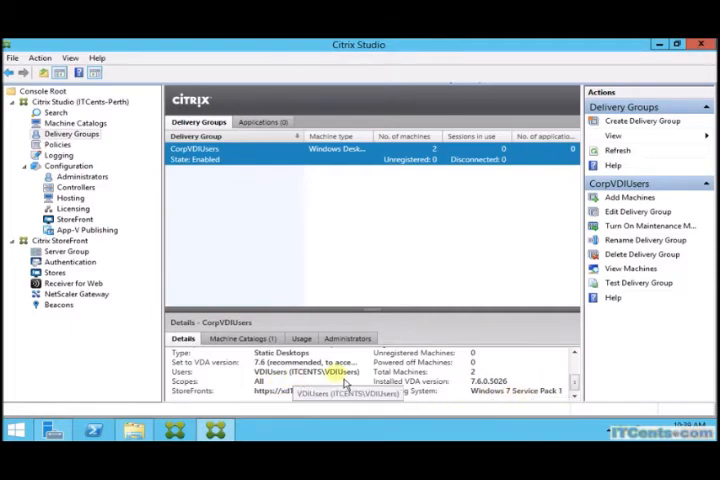
mouse_move(534, 300)
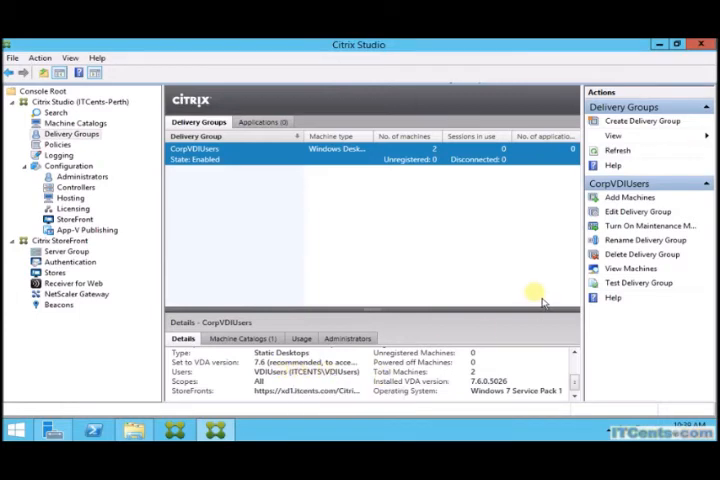
mouse_move(410, 205)
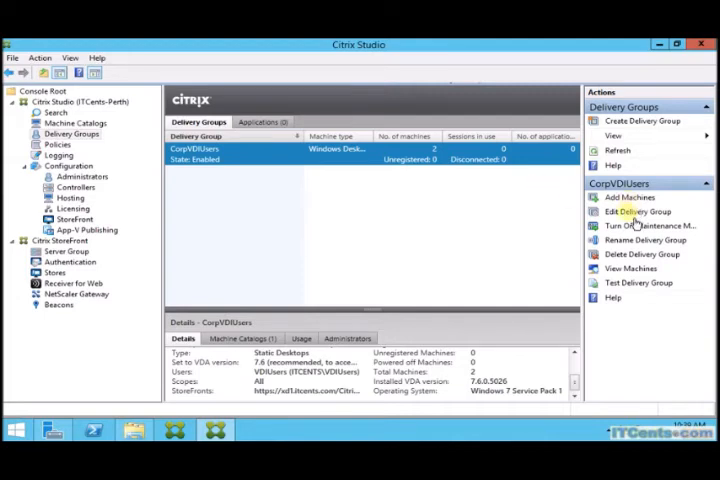
Step: Edit CorpVDIUsers, review machine allocation, delivery type and user settings, then StoreFront
click(637, 211)
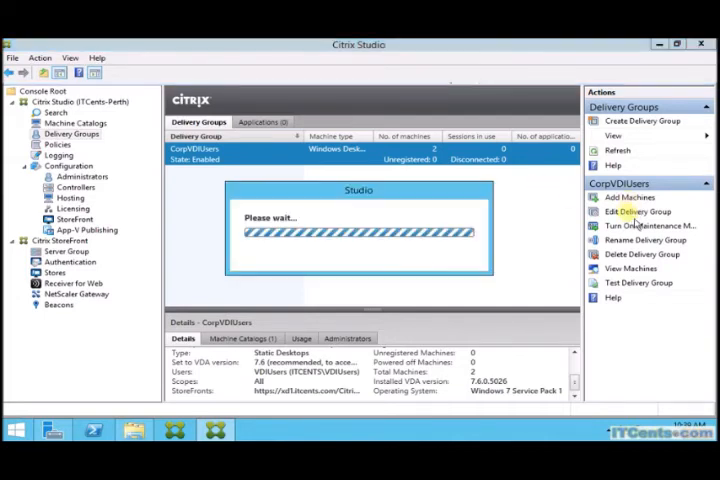
click(642, 211)
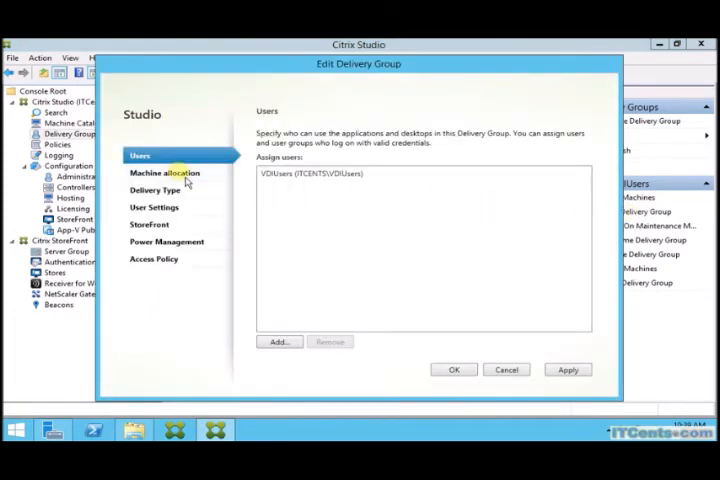
click(165, 172)
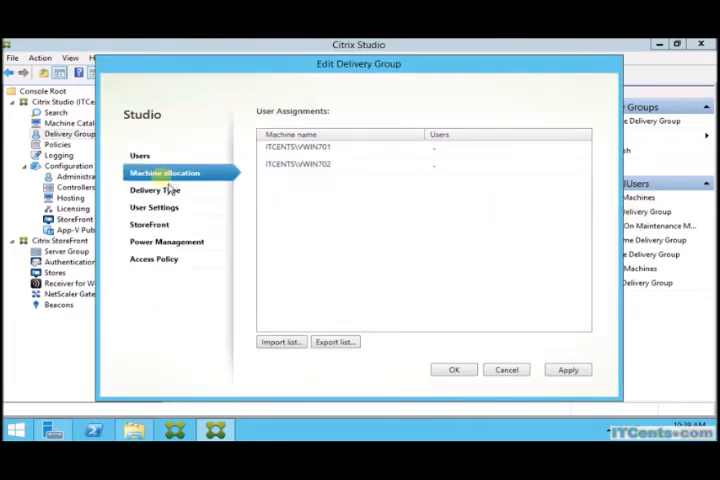
mouse_move(490, 138)
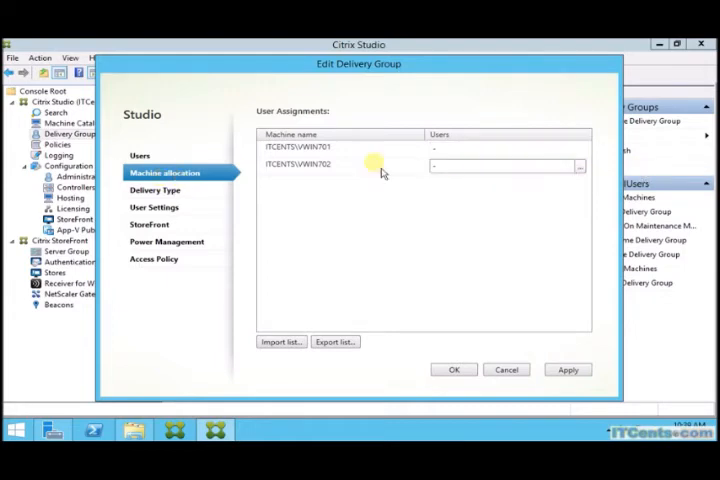
click(155, 190)
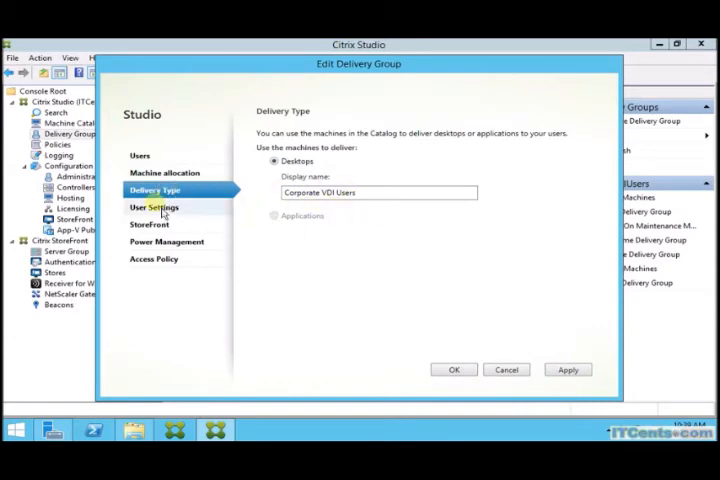
click(154, 207)
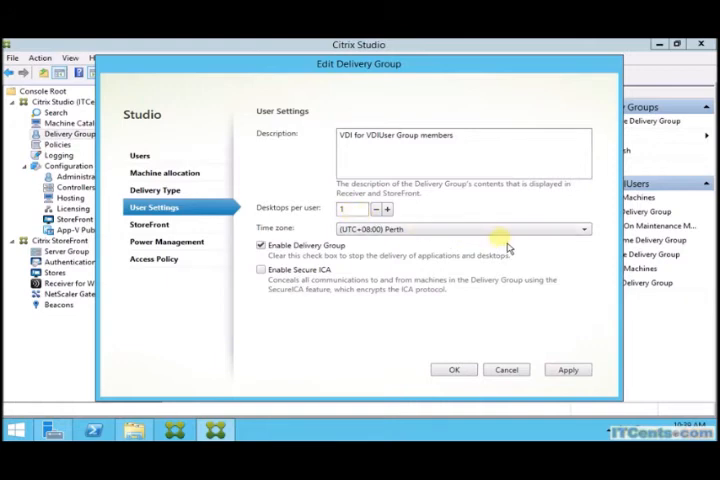
mouse_move(337, 253)
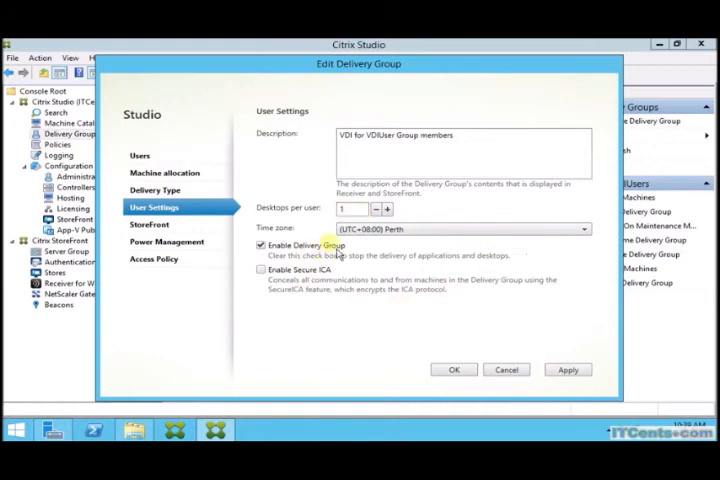
mouse_move(412, 312)
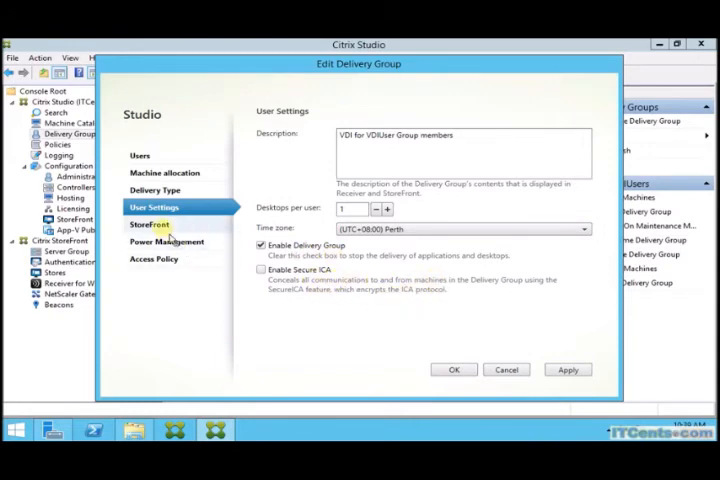
click(149, 224)
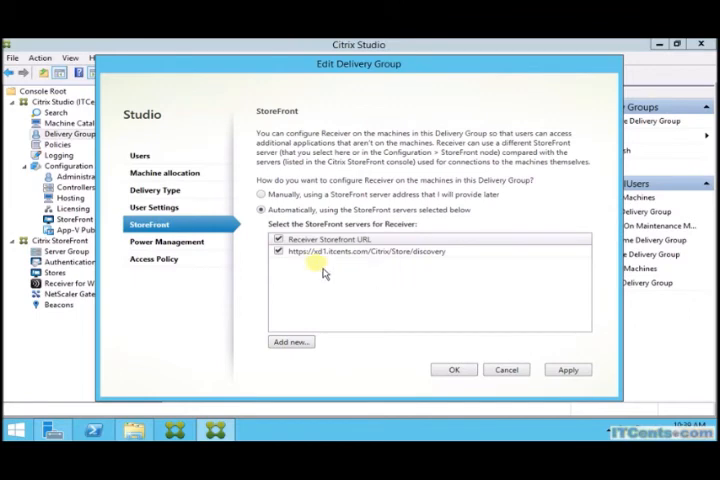
mouse_move(545, 280)
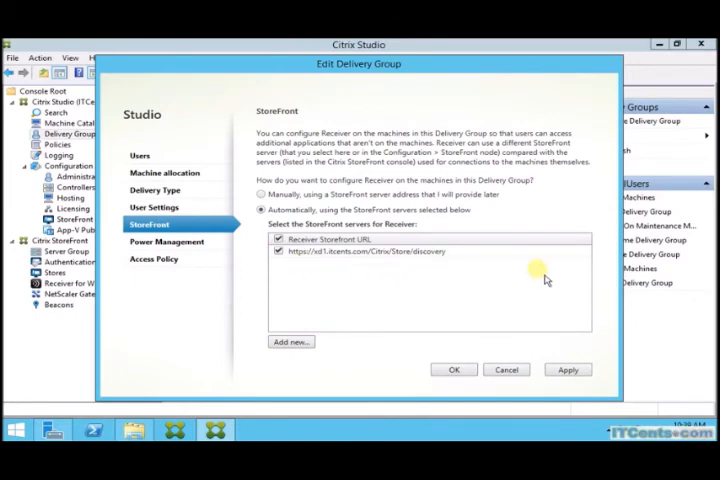
mouse_move(390, 280)
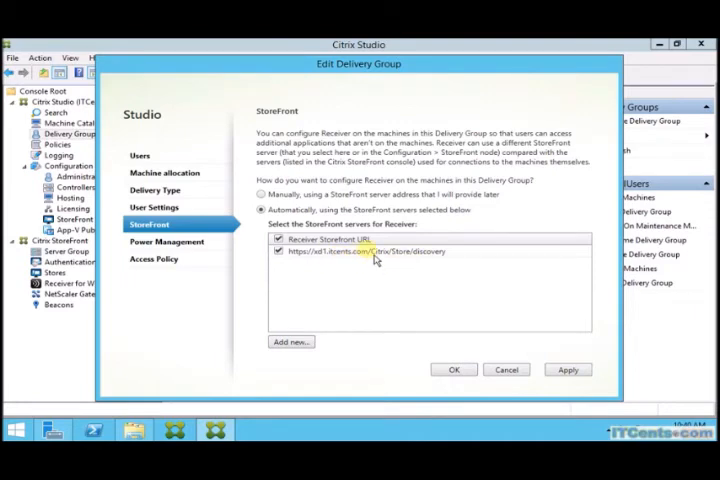
mouse_move(450, 273)
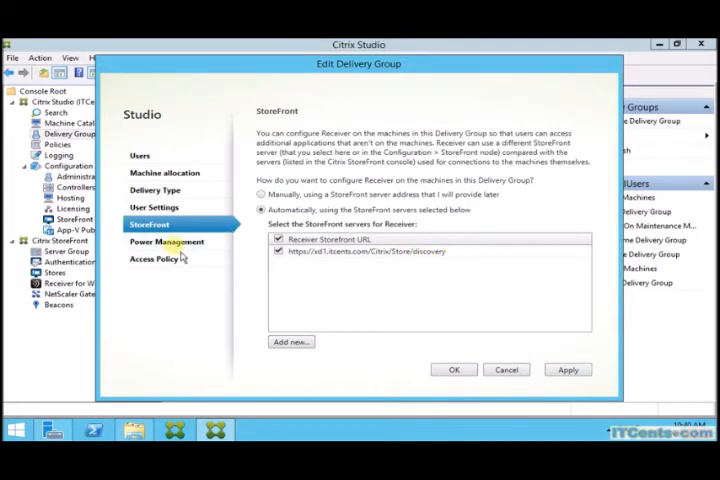
Step: Extend the weekday peak hours in Power Management to span 00:00–24:00
click(167, 241)
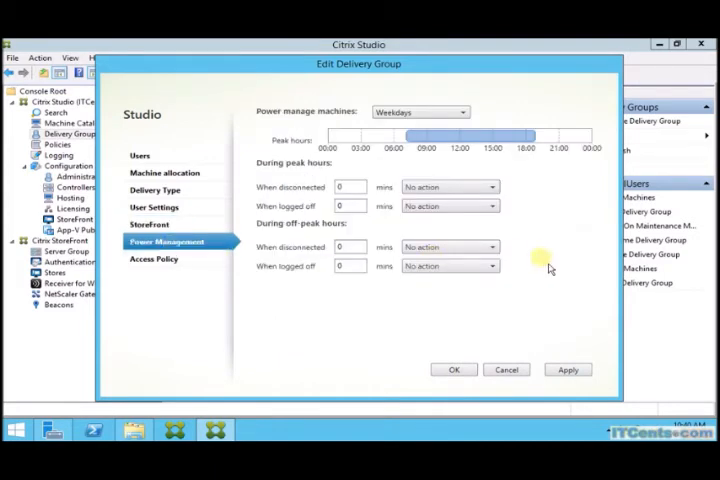
mouse_move(530, 208)
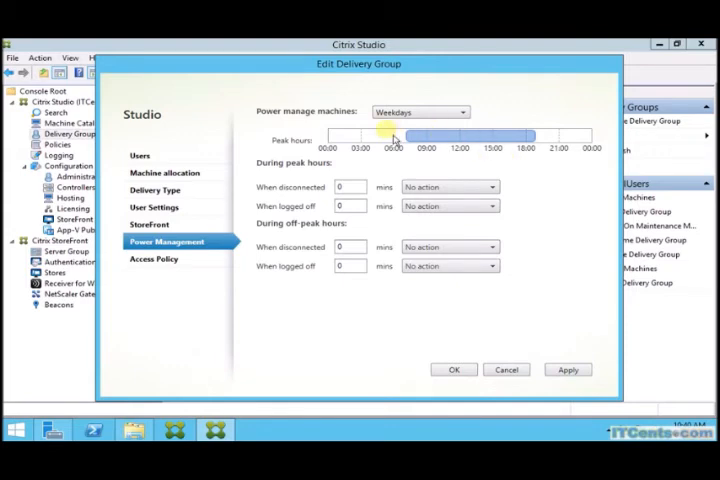
click(463, 111)
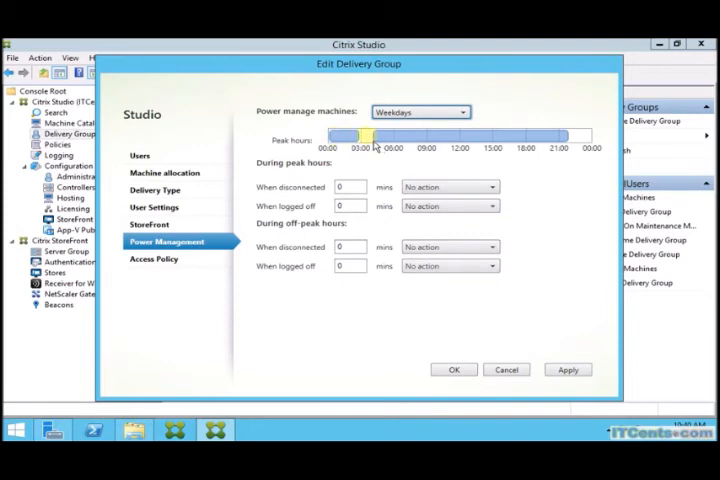
drag(370, 137, 575, 137)
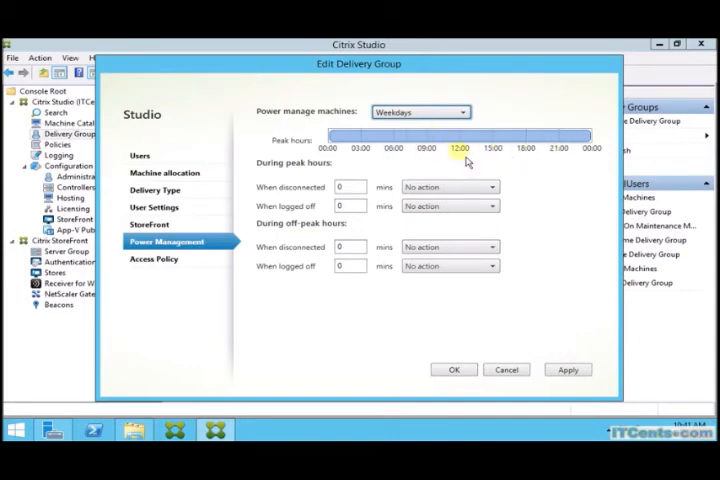
Step: Review Access Policy, then apply and save the extended peak hours
click(154, 258)
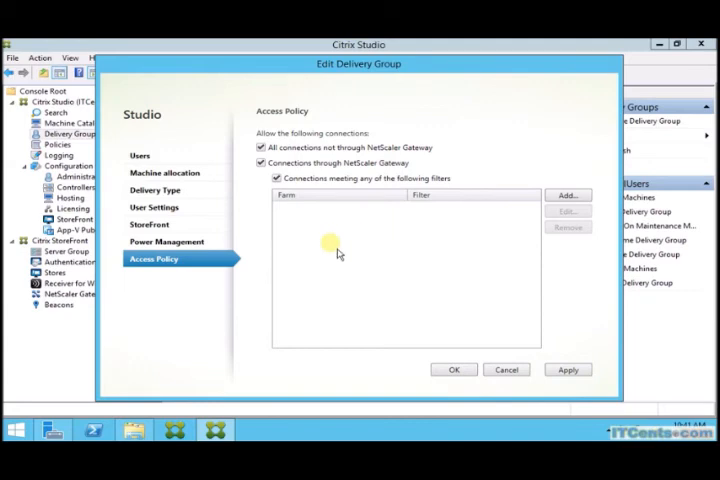
mouse_move(182, 251)
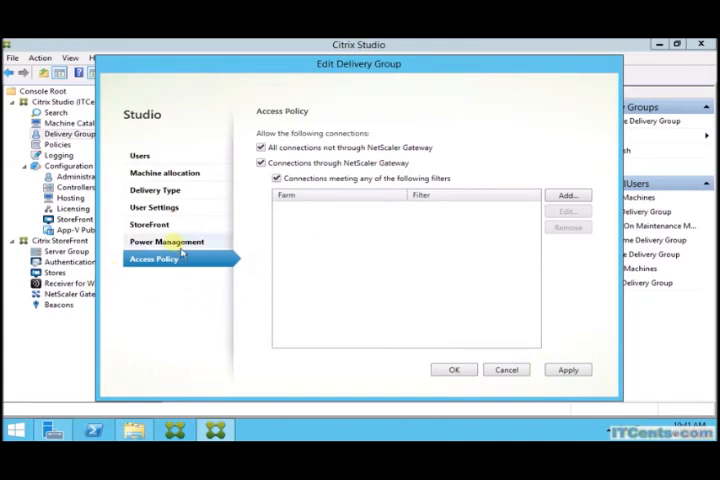
click(167, 241)
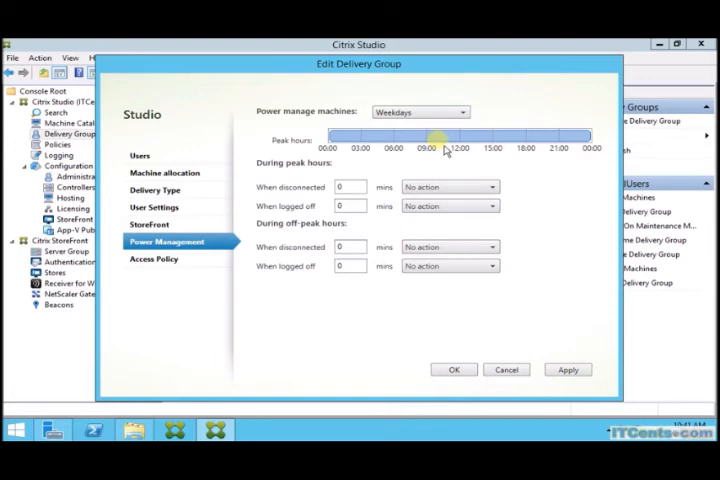
mouse_move(507, 347)
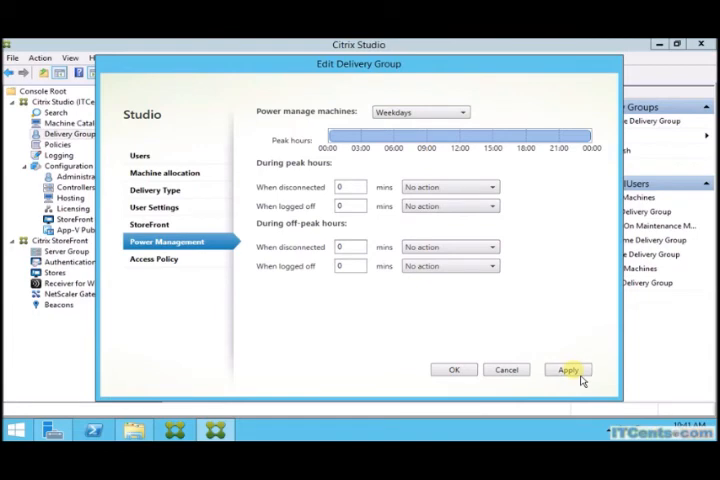
click(568, 369)
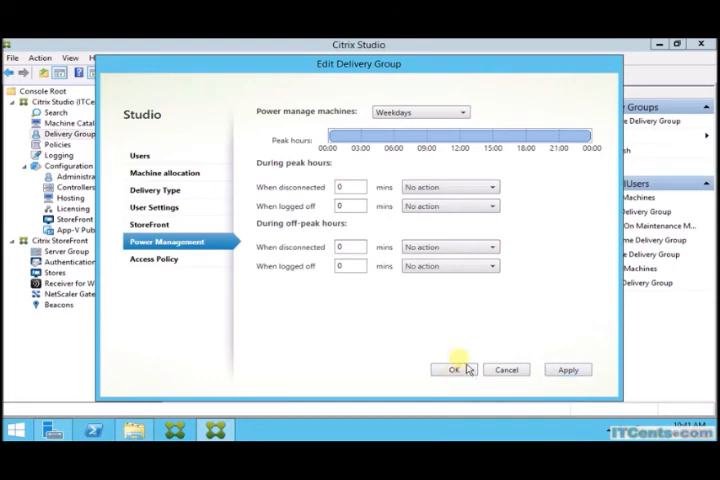
click(450, 369)
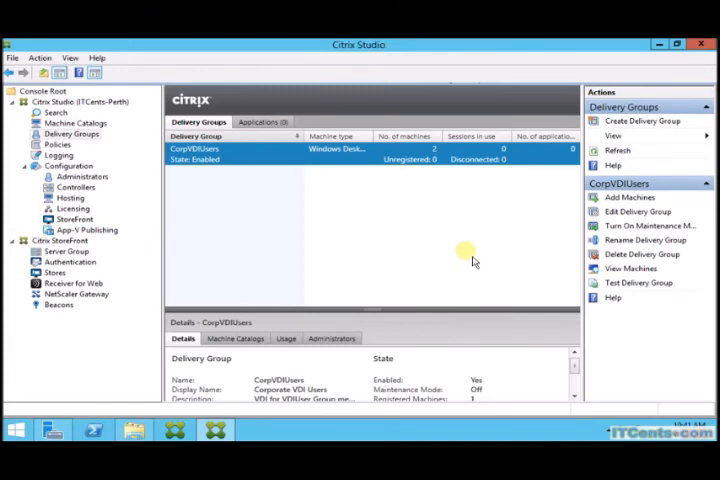
mouse_move(645, 225)
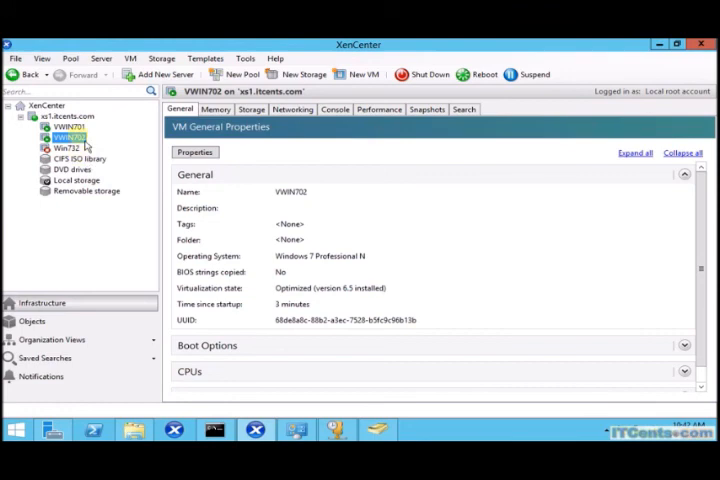
Step: Select VWIN701 in XenCenter, then switch to Active Directory Users and Computers
click(65, 127)
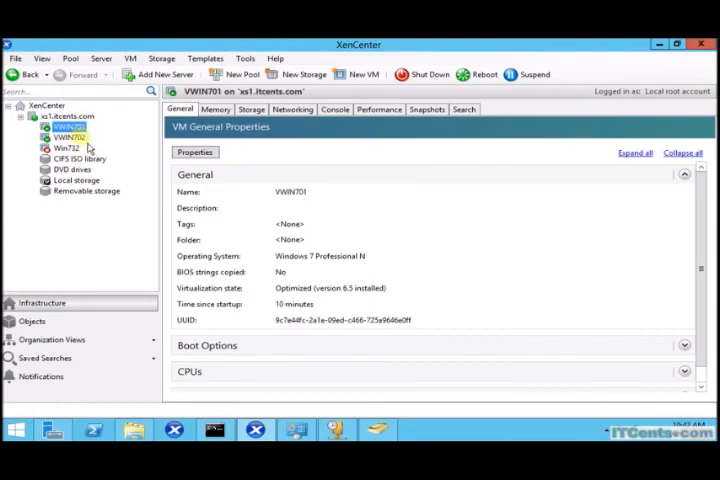
click(66, 137)
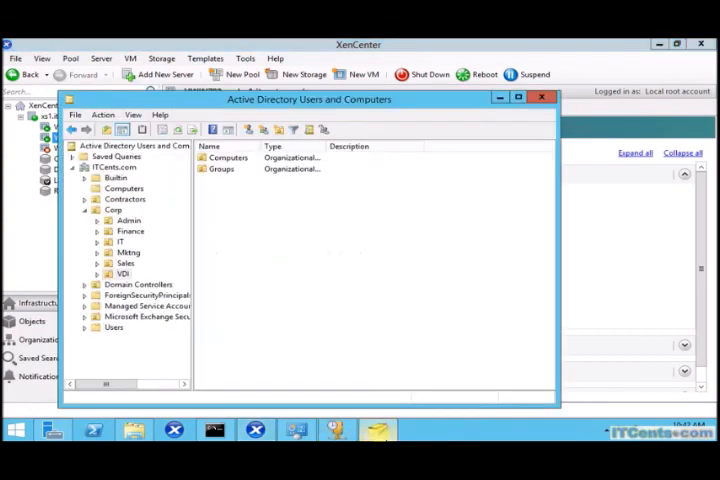
Step: Open Corp > VDI > Computers to list the VWIN701 and VWIN702 accounts
click(227, 158)
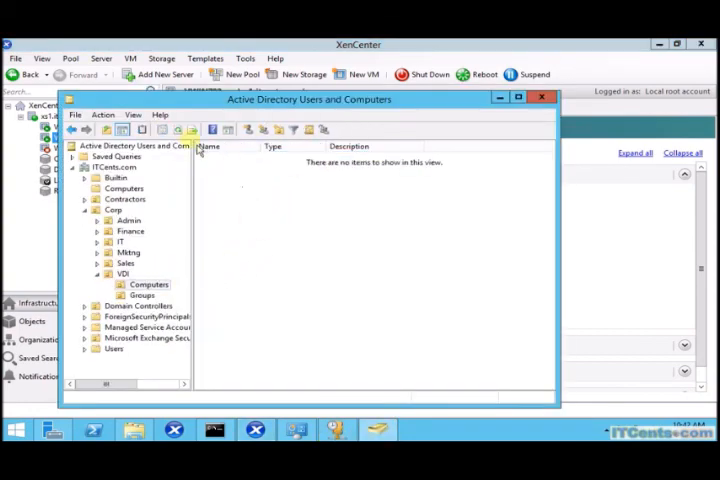
click(148, 284)
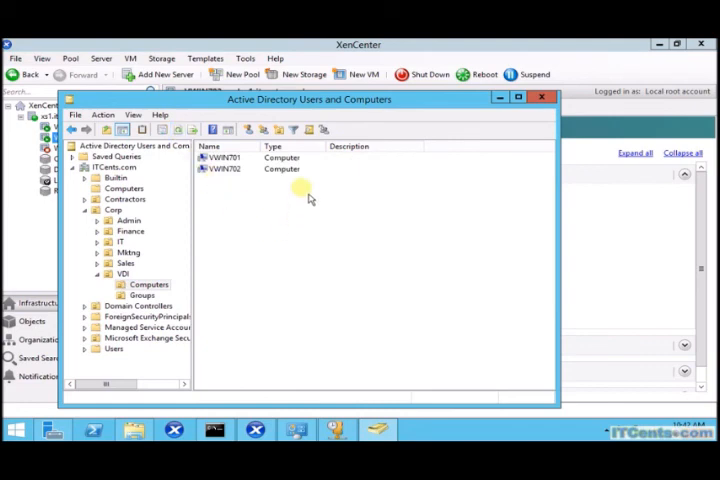
click(222, 157)
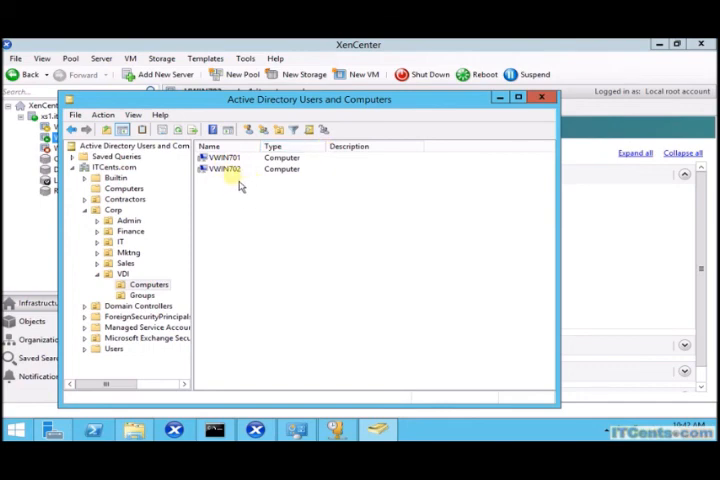
mouse_move(263, 232)
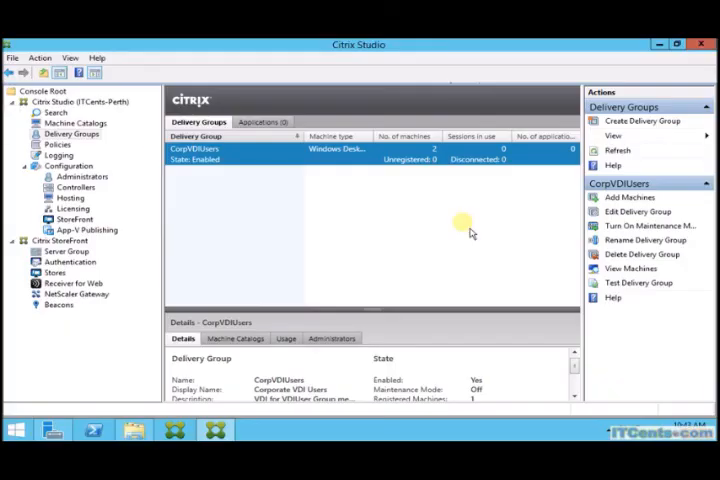
mouse_move(460, 243)
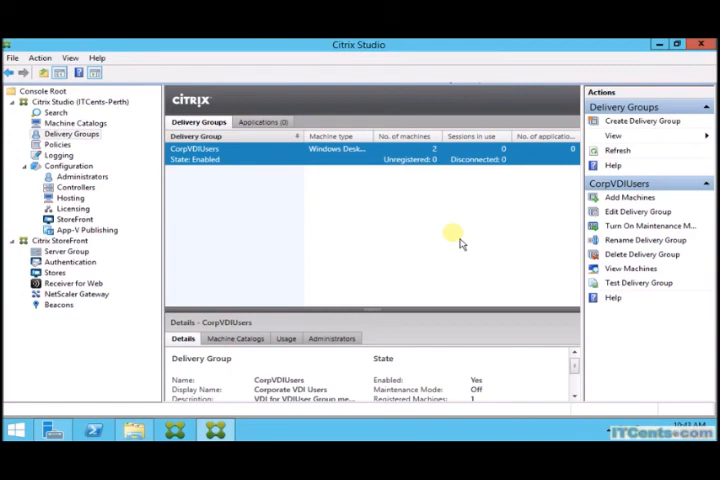
mouse_move(395, 250)
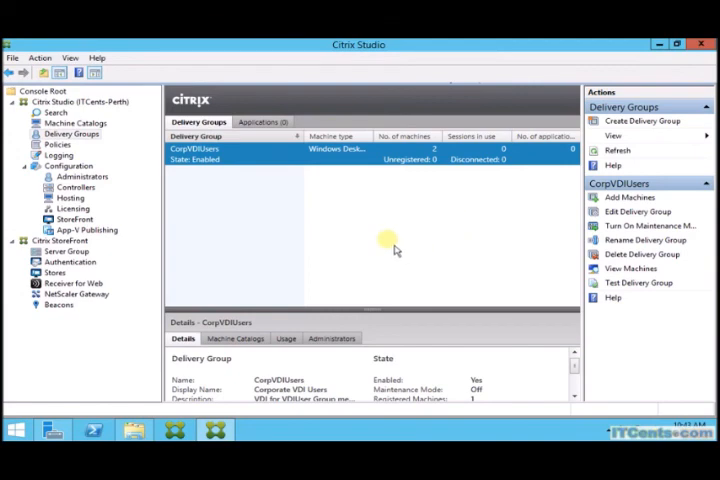
mouse_move(430, 263)
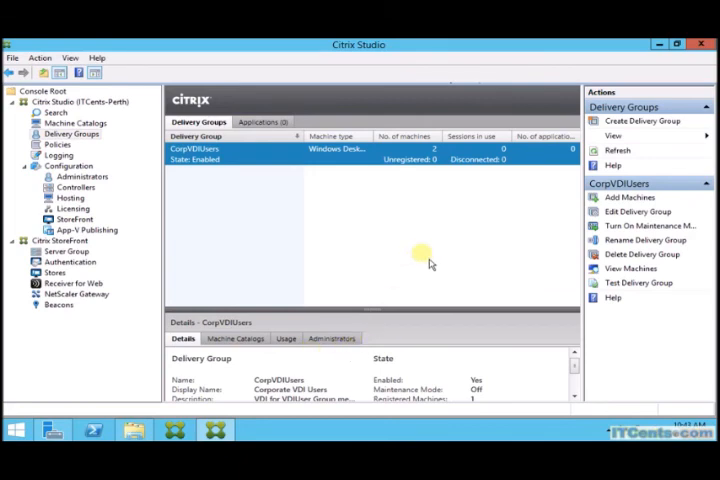